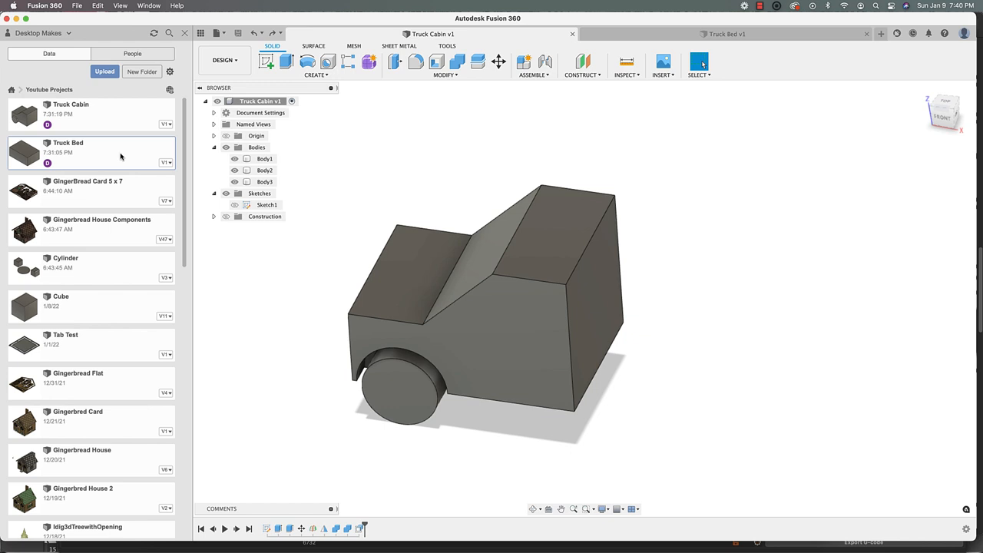
# - Insert the Truck Bed design from the Data Panel into the current Truck Cabin design
pyautogui.rightClick(68, 151)
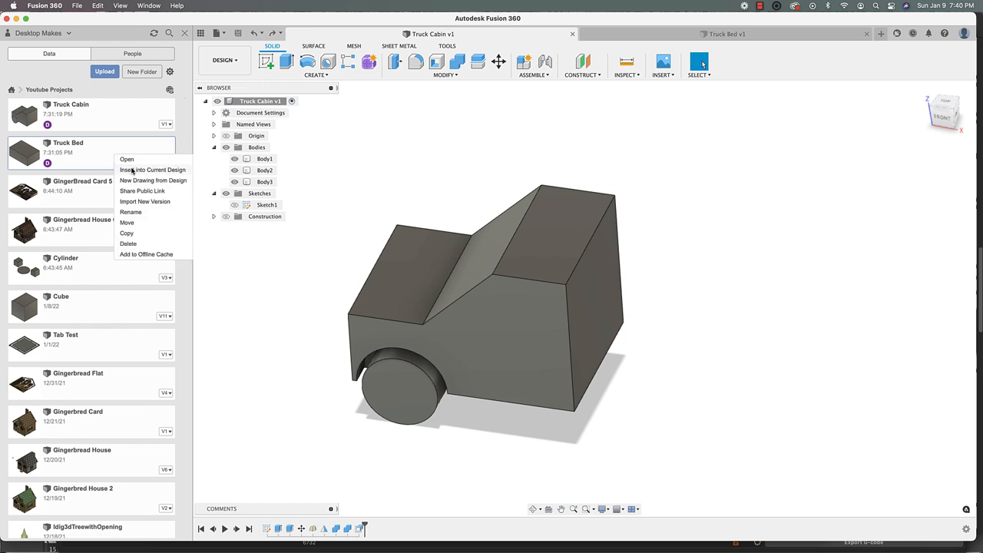
pyautogui.moveTo(96, 157)
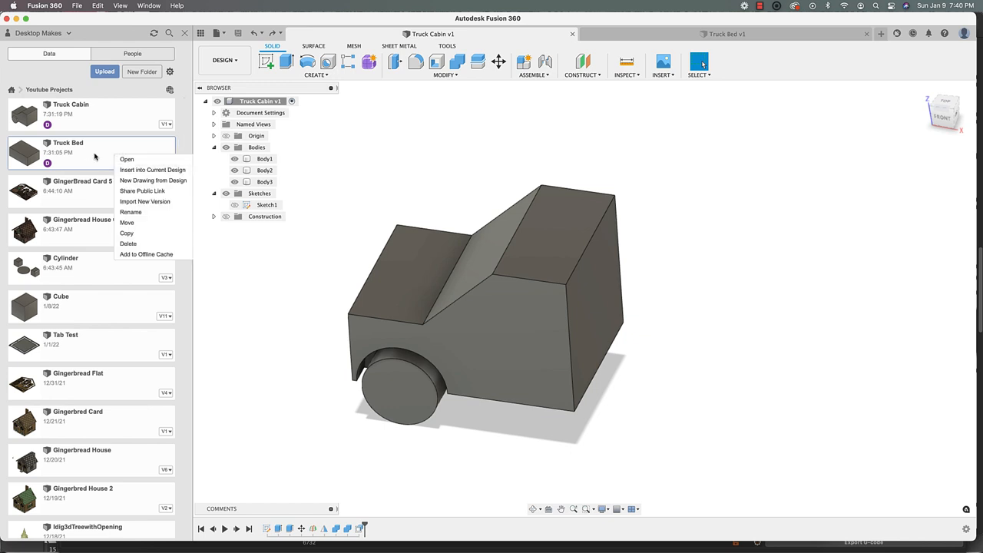
pyautogui.moveTo(150, 169)
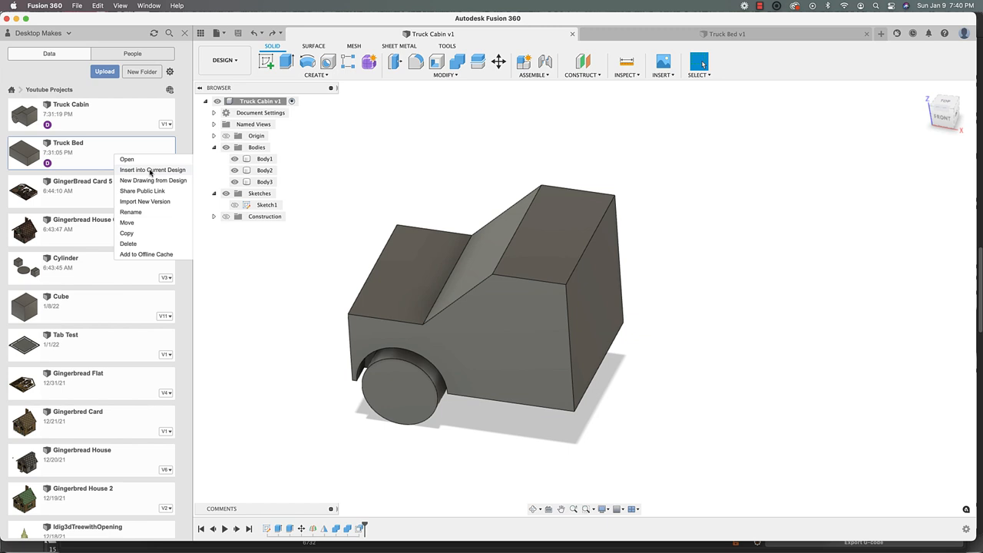
pyautogui.click(152, 169)
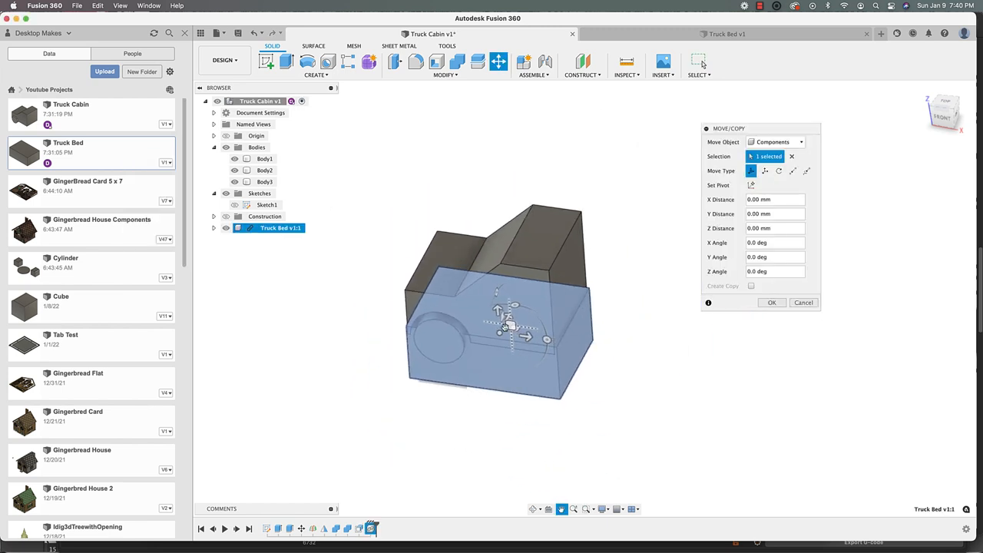
pyautogui.moveTo(530, 172)
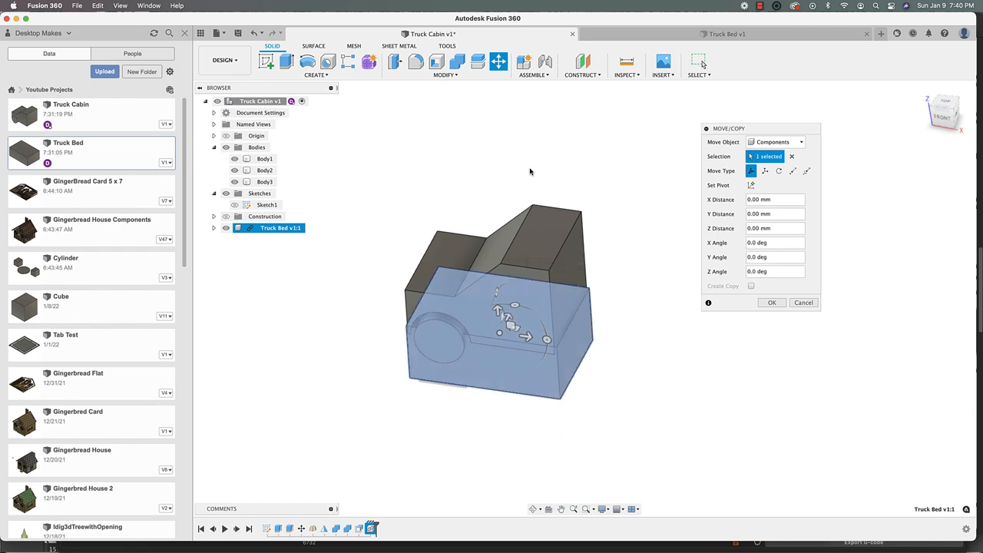
pyautogui.moveTo(523, 230)
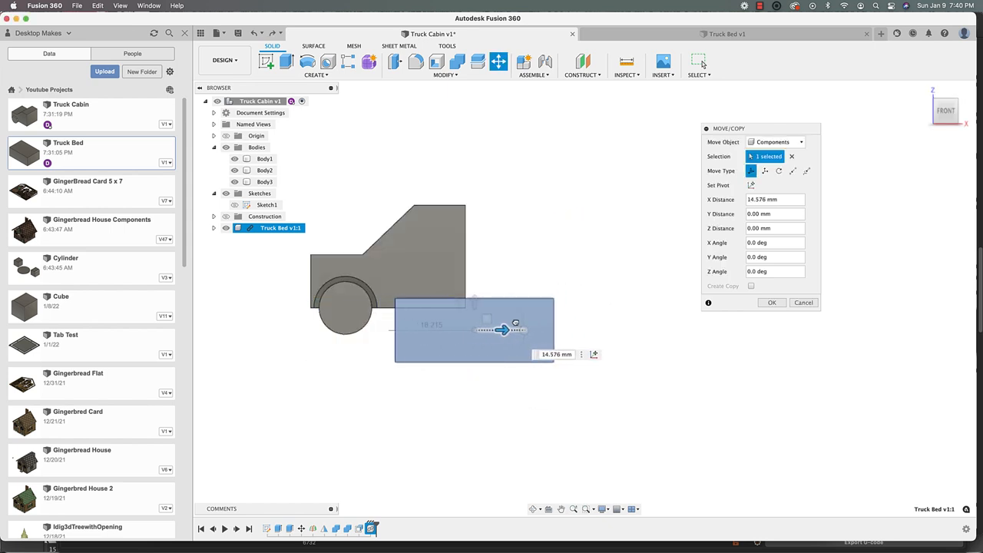
# - Move the inserted truck bed about 30 mm along X to sit behind the cabin
pyautogui.moveTo(504, 330); pyautogui.dragTo(576, 330)
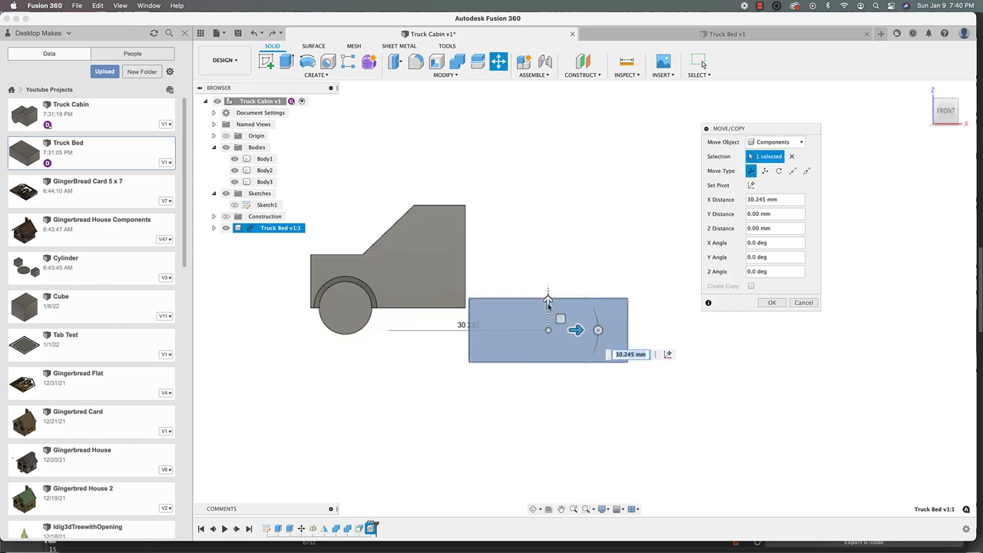
pyautogui.moveTo(548, 318); pyautogui.dragTo(548, 245)
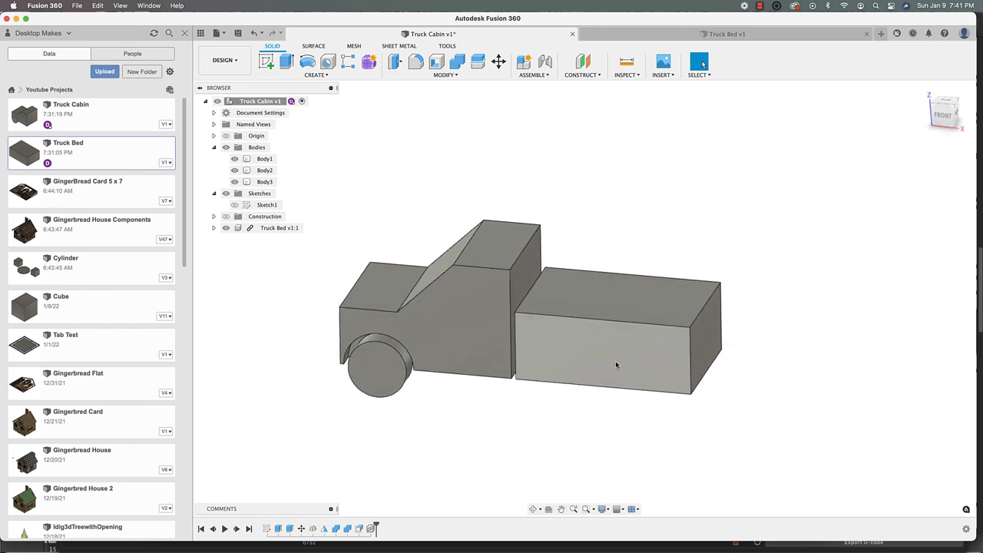
pyautogui.moveTo(615, 366); pyautogui.dragTo(545, 286)
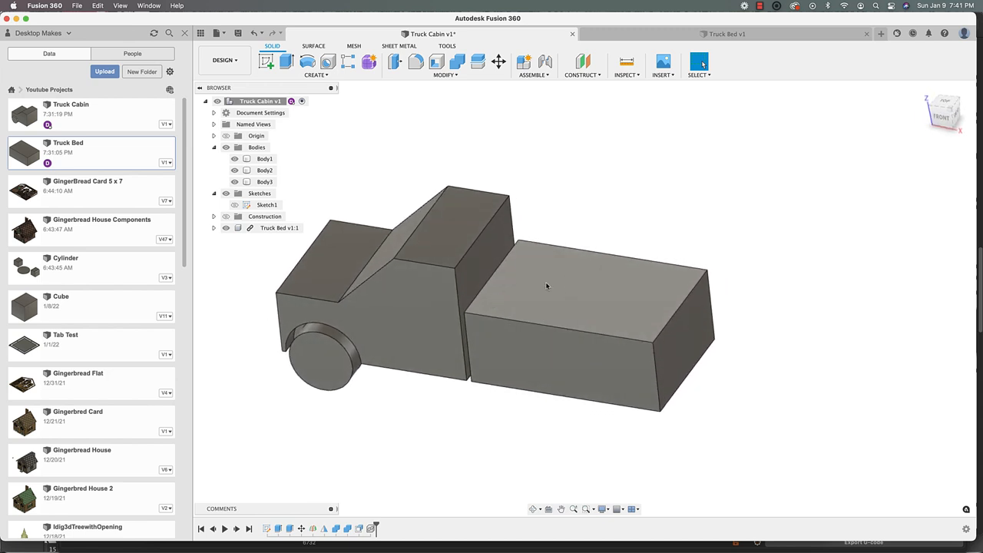
pyautogui.moveTo(546, 286); pyautogui.dragTo(607, 298)
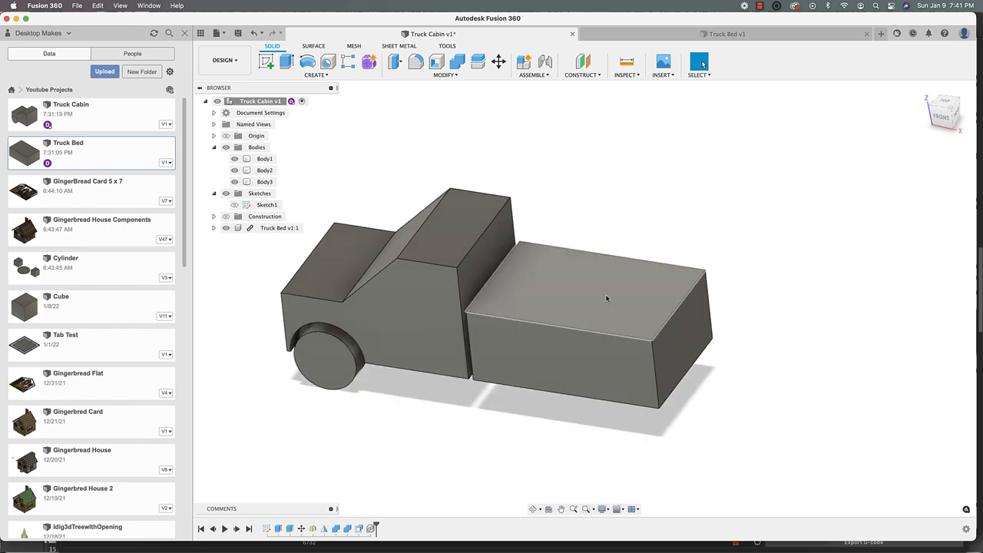
pyautogui.click(446, 74)
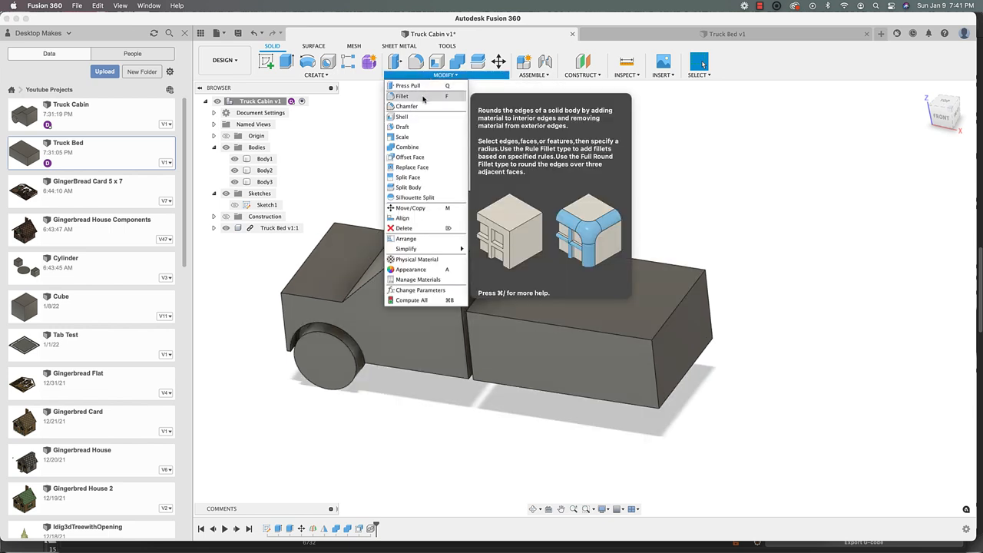
pyautogui.click(402, 116)
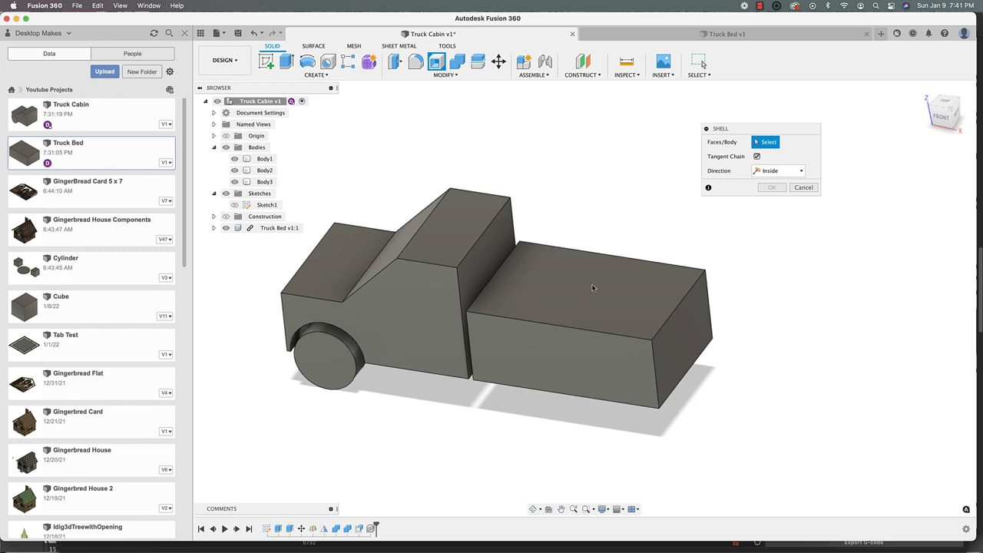
pyautogui.moveTo(593, 289); pyautogui.dragTo(608, 308)
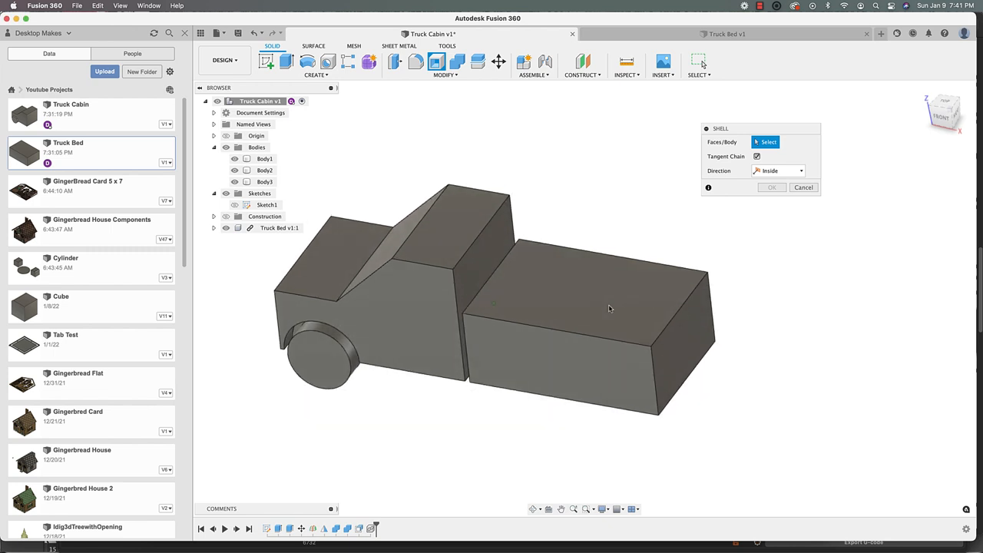
pyautogui.moveTo(608, 308); pyautogui.dragTo(568, 346)
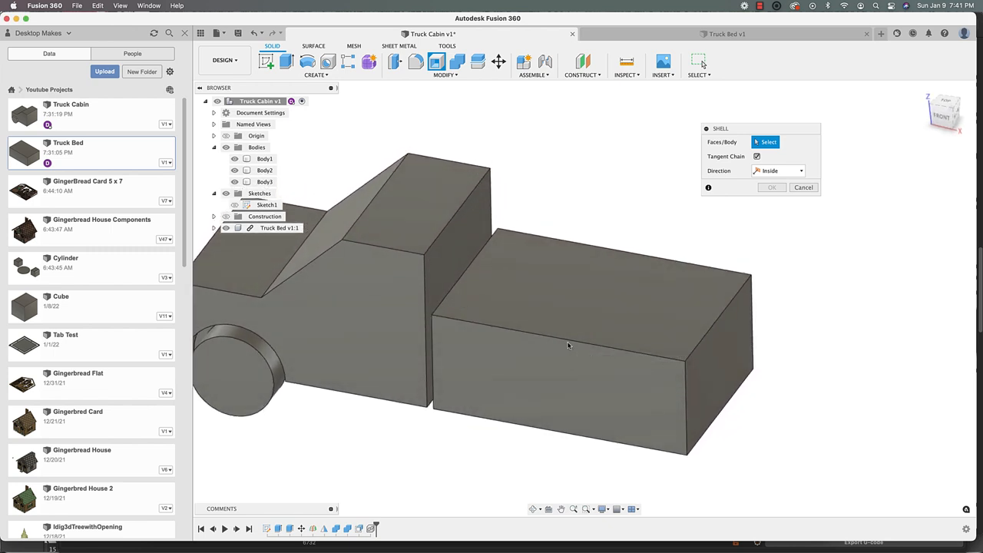
pyautogui.moveTo(568, 346); pyautogui.dragTo(593, 301)
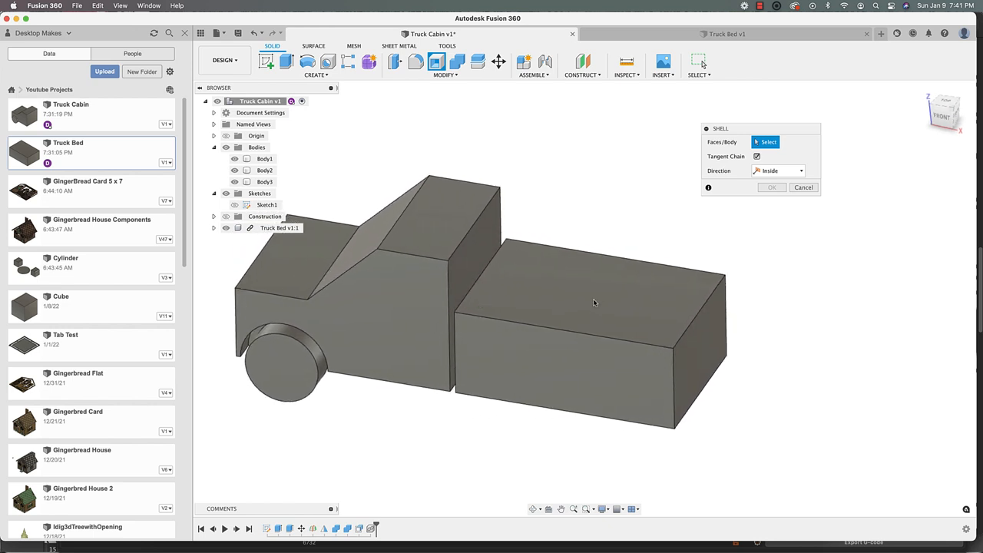
pyautogui.moveTo(593, 303); pyautogui.dragTo(682, 264)
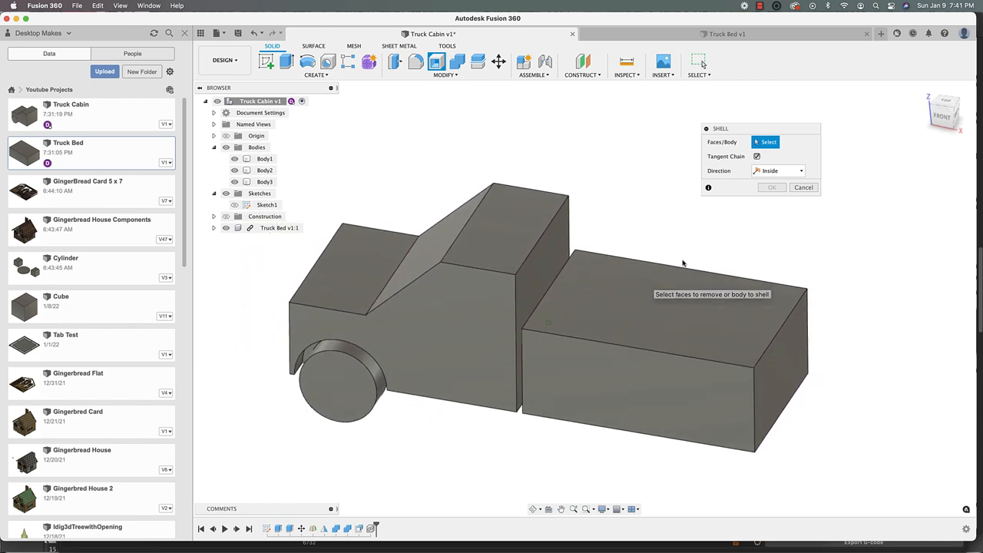
pyautogui.click(803, 187)
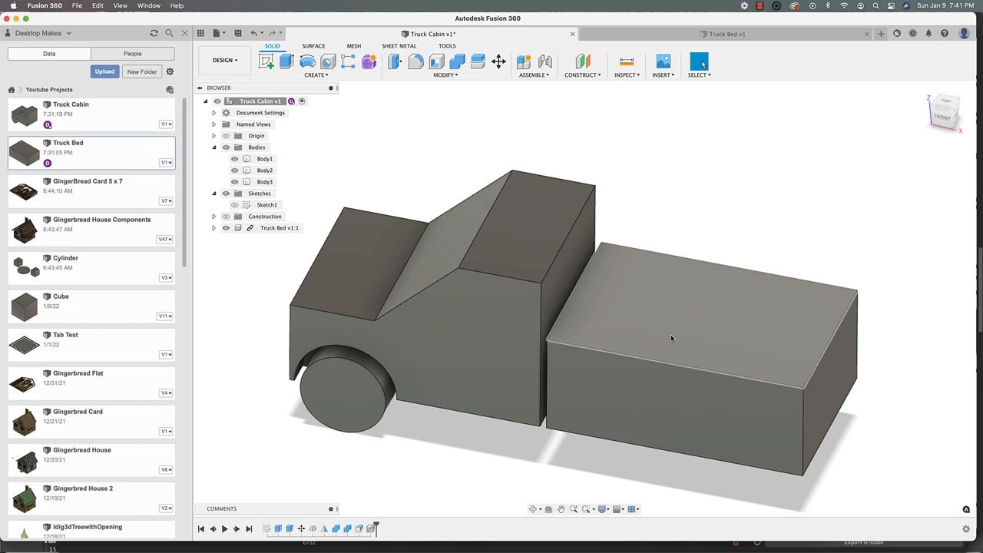
pyautogui.click(264, 159)
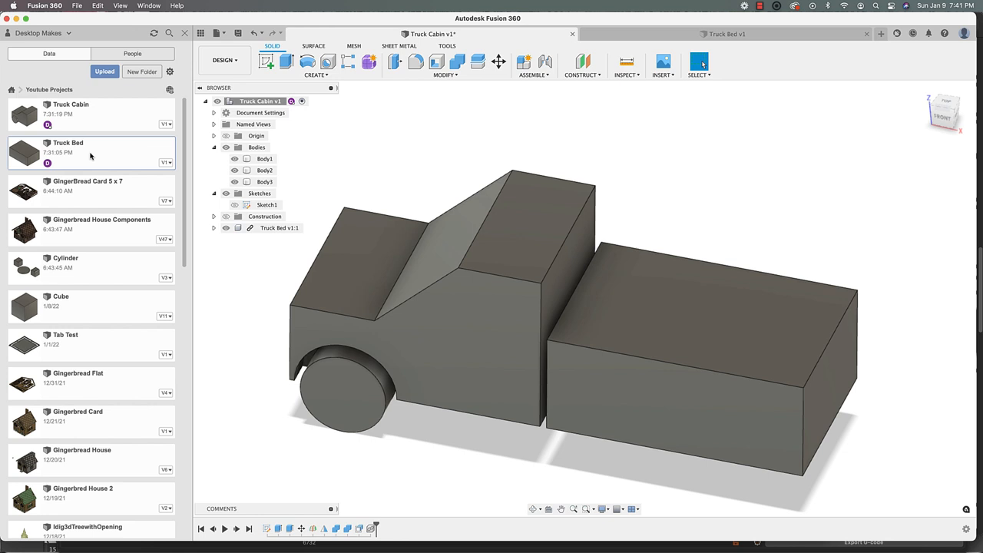
# - Shell the Truck Bed box from its top face with 1 mm wall thickness
pyautogui.click(725, 34)
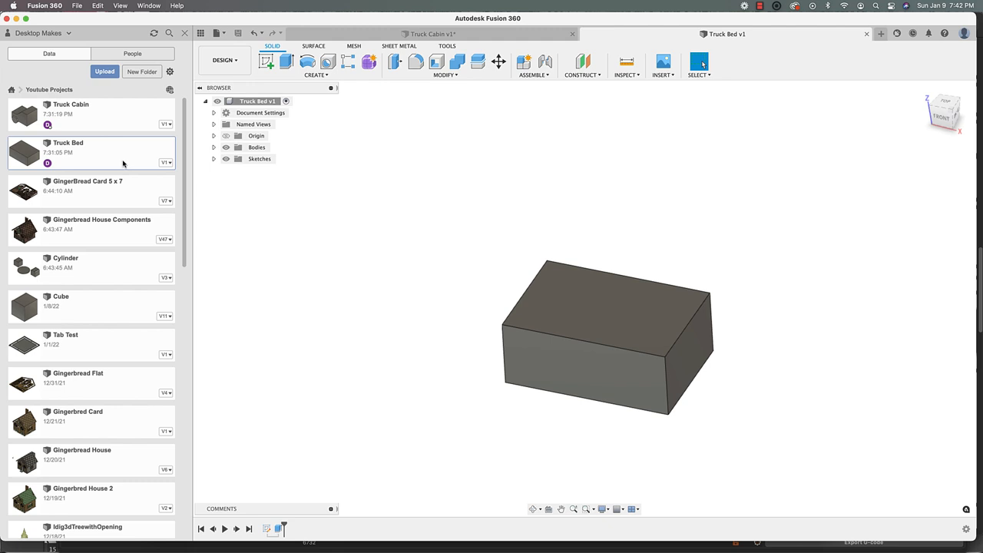
pyautogui.moveTo(607, 338); pyautogui.dragTo(552, 299)
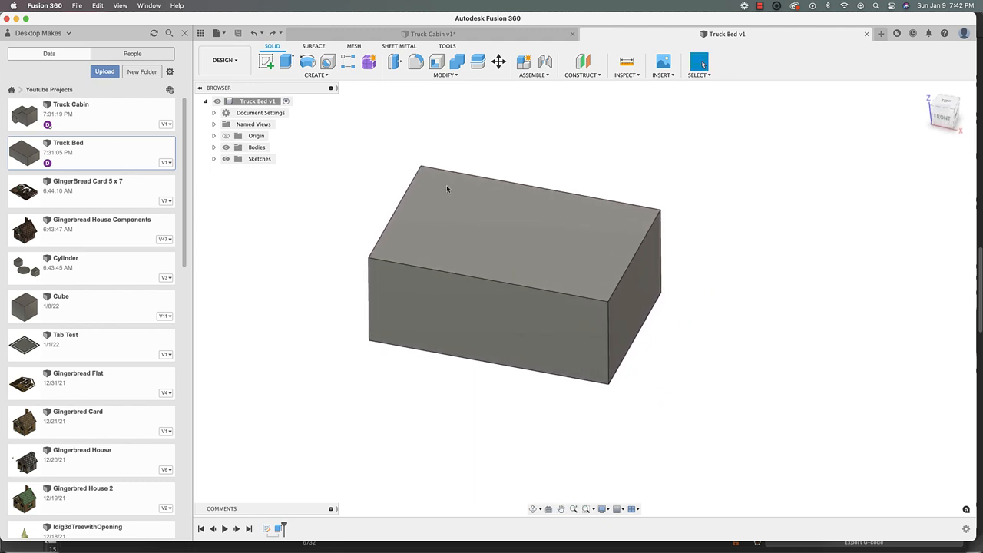
pyautogui.click(446, 74)
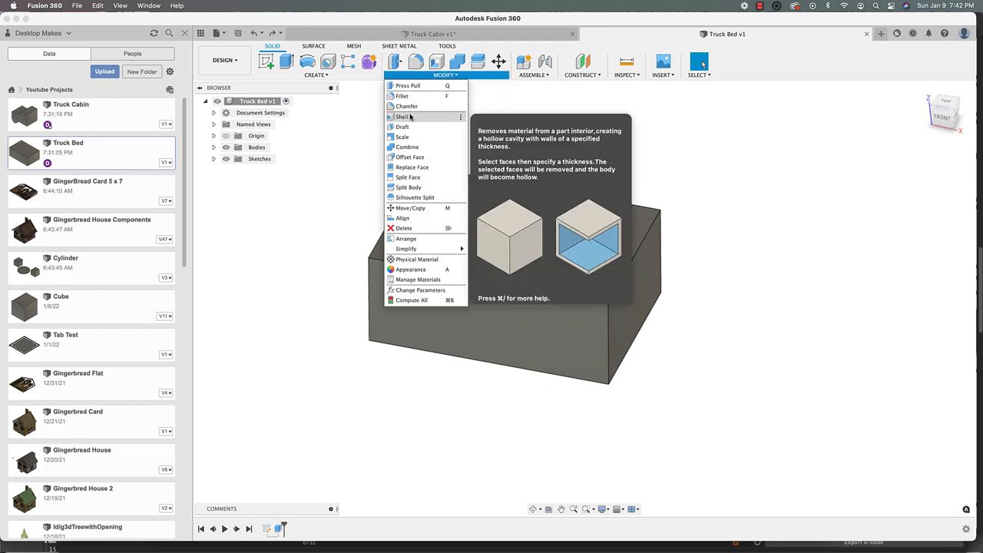
pyautogui.click(403, 117)
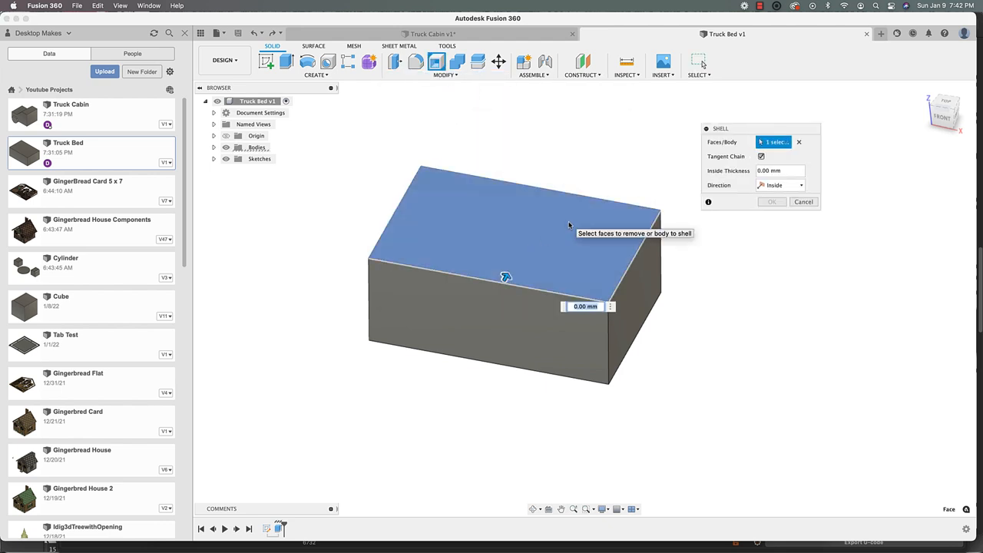
pyautogui.write('1')
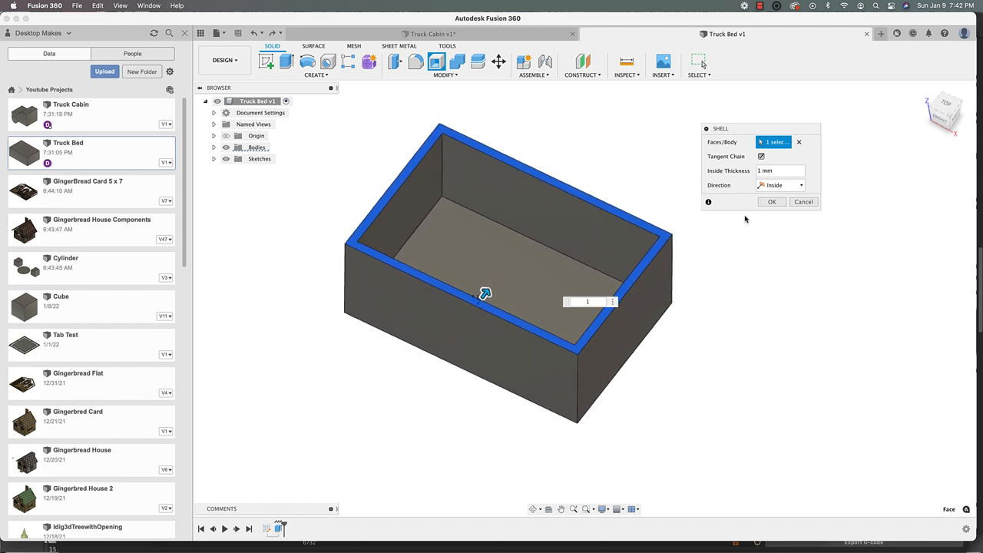
pyautogui.click(771, 201)
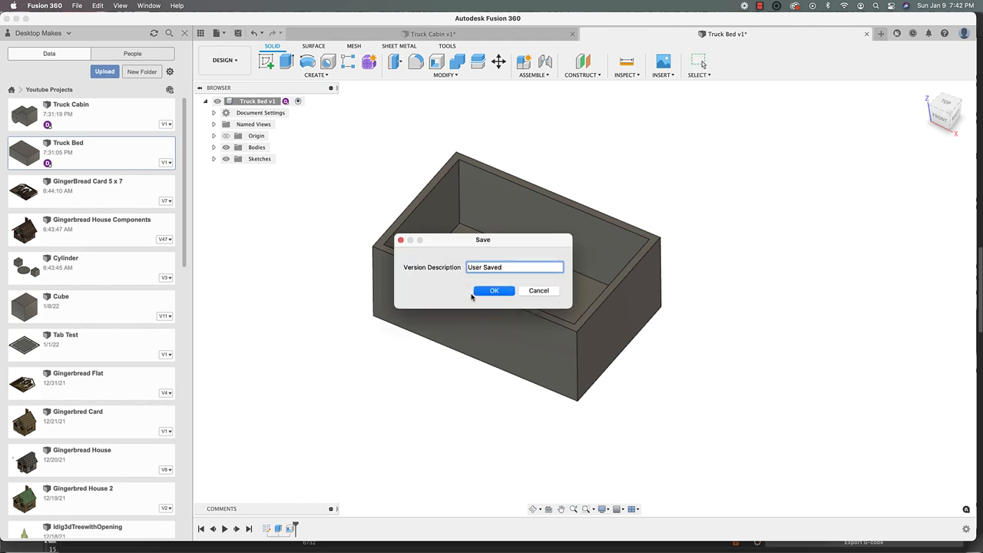
# - Save the shelled Truck Bed as a new version and return to the Truck Cabin design
pyautogui.click(495, 290)
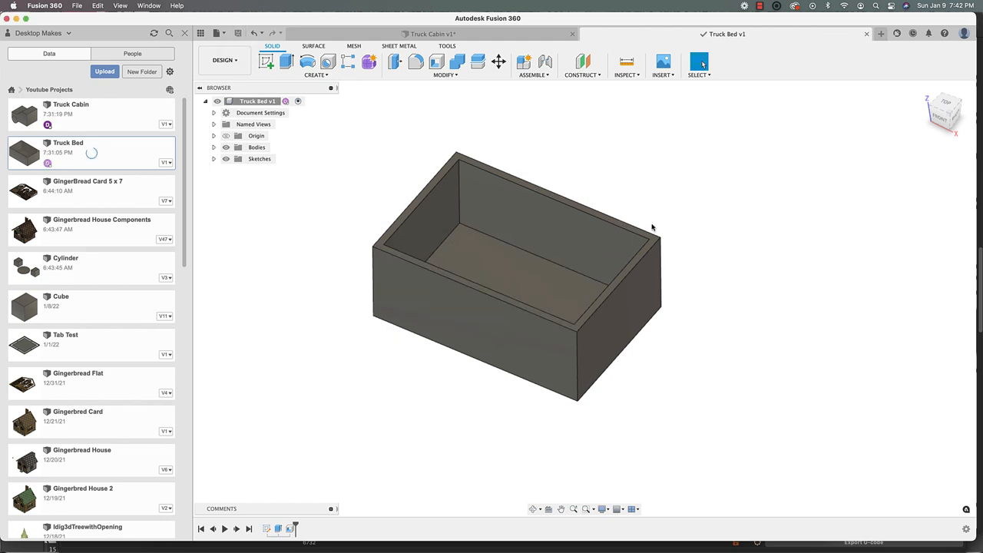
pyautogui.click(440, 33)
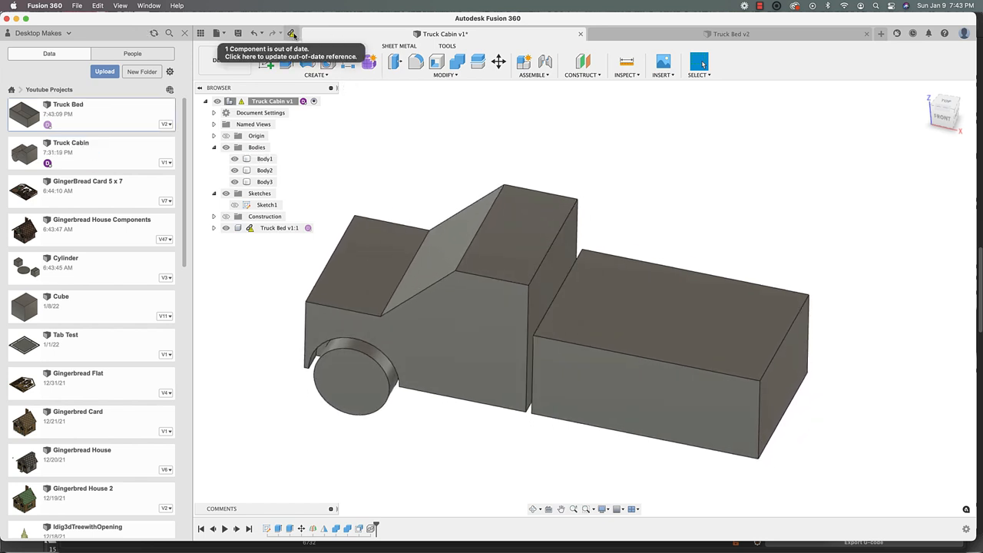
pyautogui.click(292, 33)
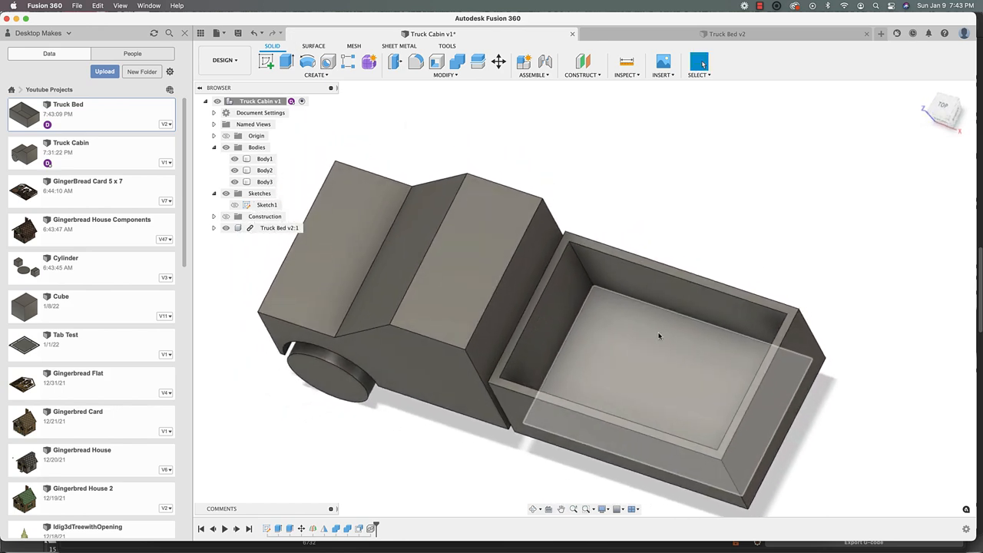
pyautogui.moveTo(653, 346); pyautogui.dragTo(614, 392)
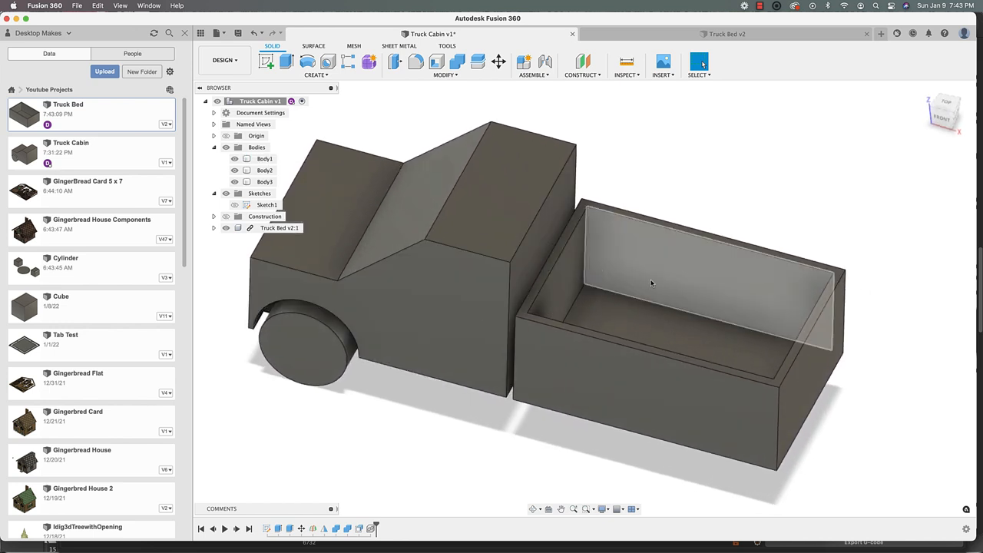
pyautogui.moveTo(651, 283); pyautogui.dragTo(695, 307)
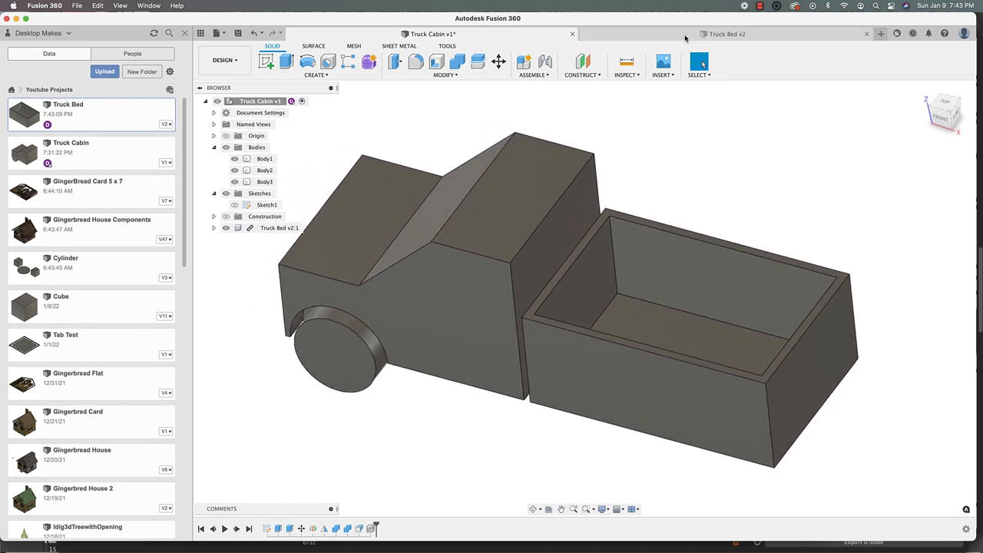
pyautogui.click(725, 33)
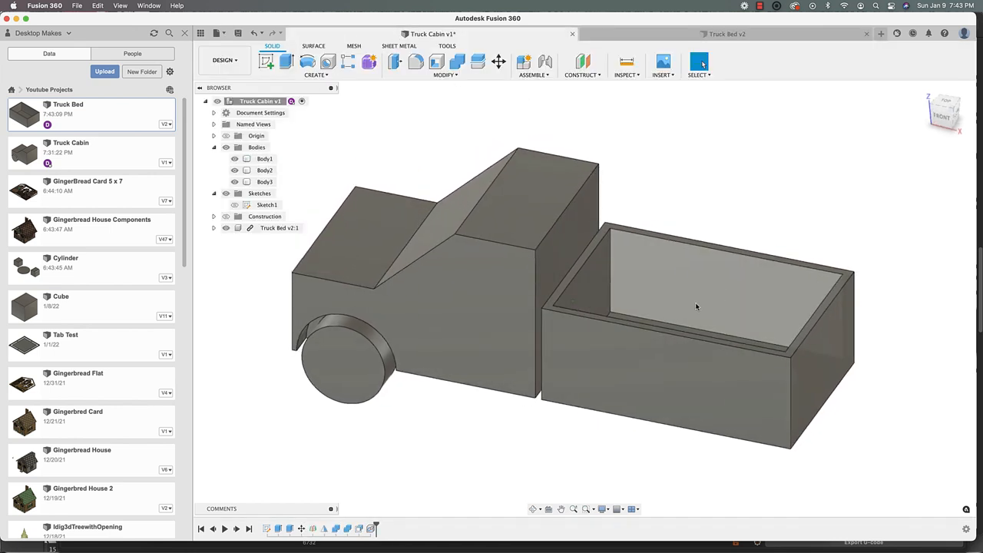
pyautogui.click(273, 33)
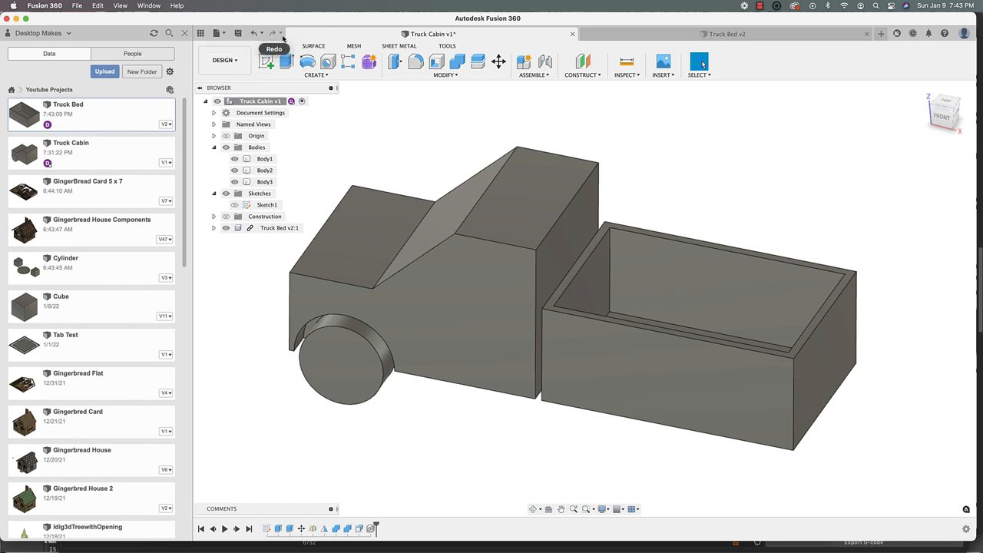
pyautogui.moveTo(538, 307); pyautogui.dragTo(553, 322)
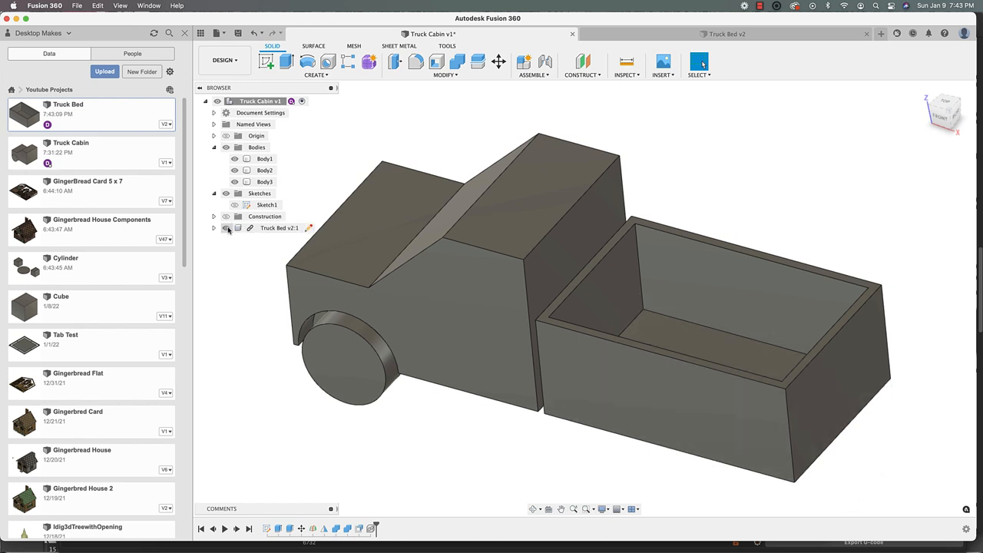
# - Edit the Truck Bed v1 component in place and extrude-cut away its end wall
pyautogui.click(213, 227)
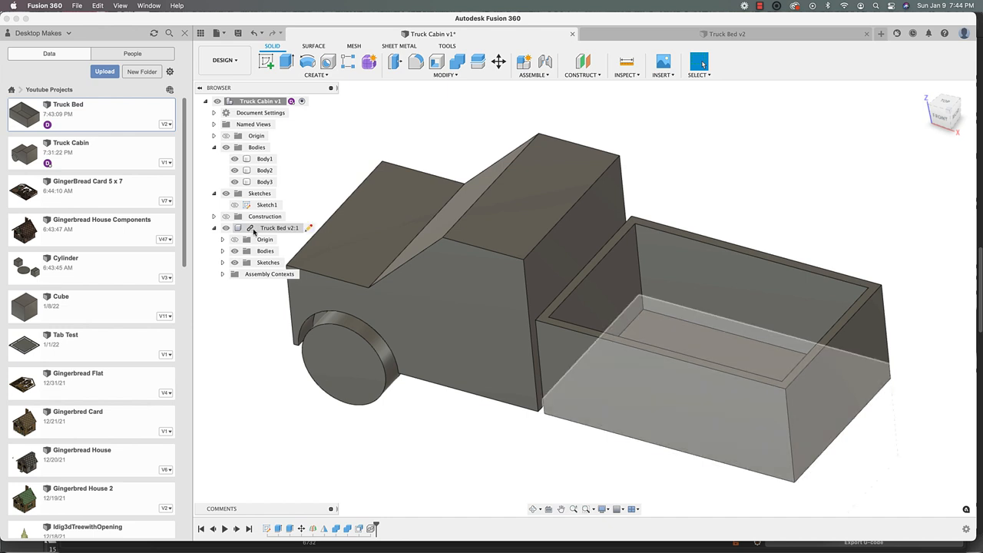
pyautogui.rightClick(280, 227)
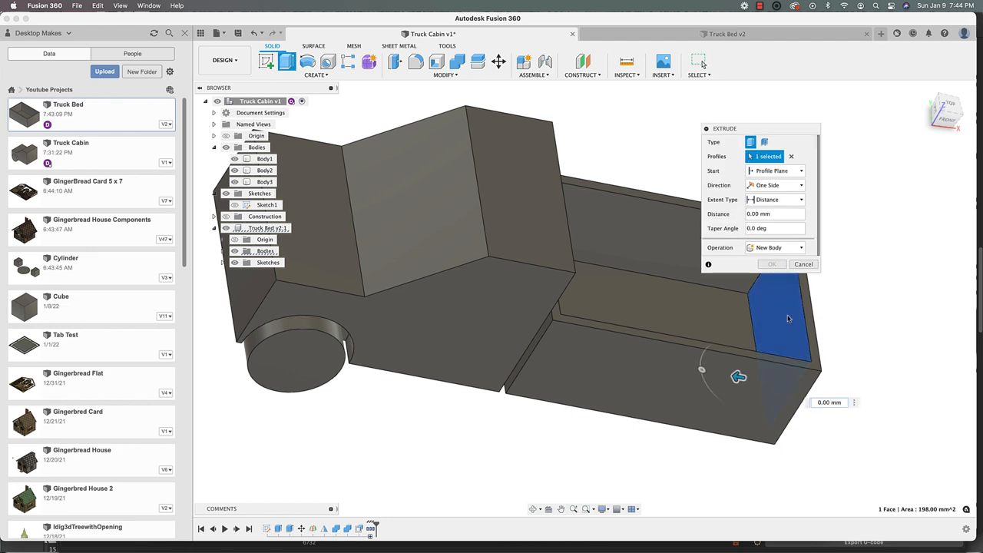
pyautogui.moveTo(737, 377); pyautogui.dragTo(824, 394)
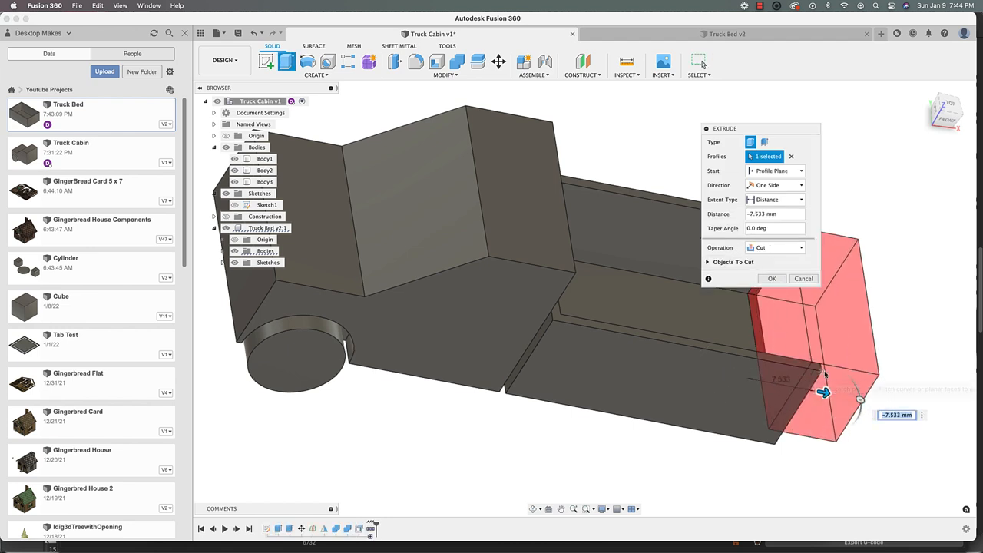
pyautogui.click(771, 278)
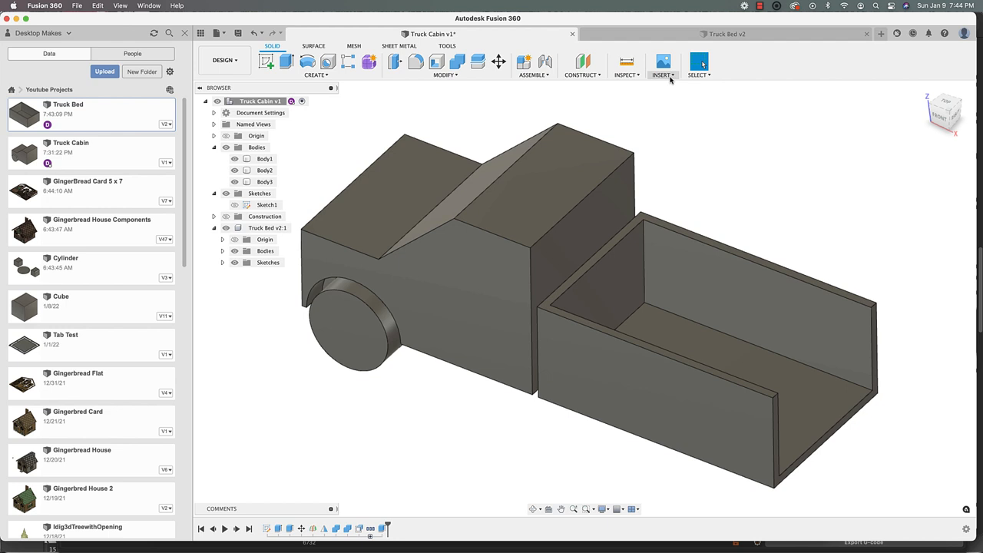
# - Compare the Truck Cabin and standalone Truck Bed v2 designs to confirm the original bed is unchanged
pyautogui.click(725, 34)
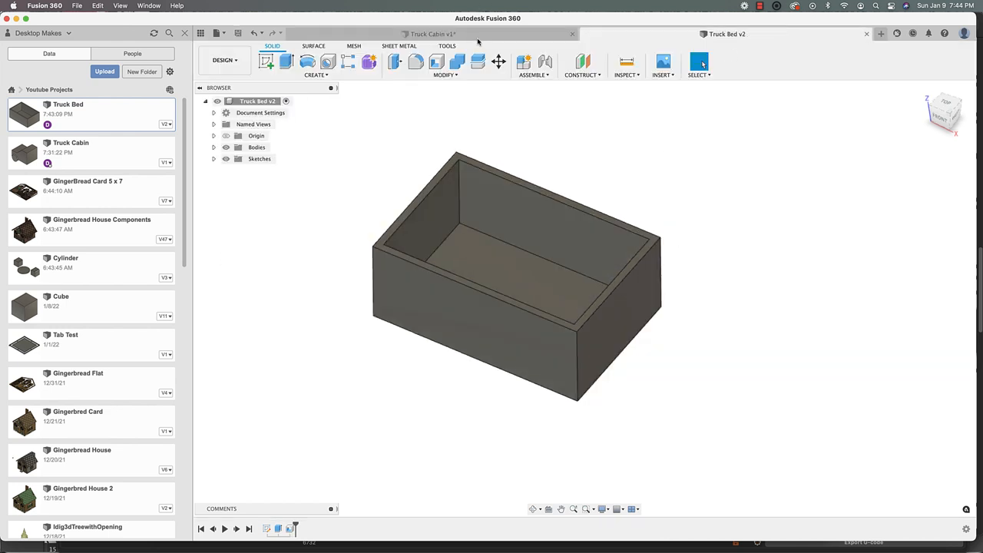
pyautogui.click(430, 34)
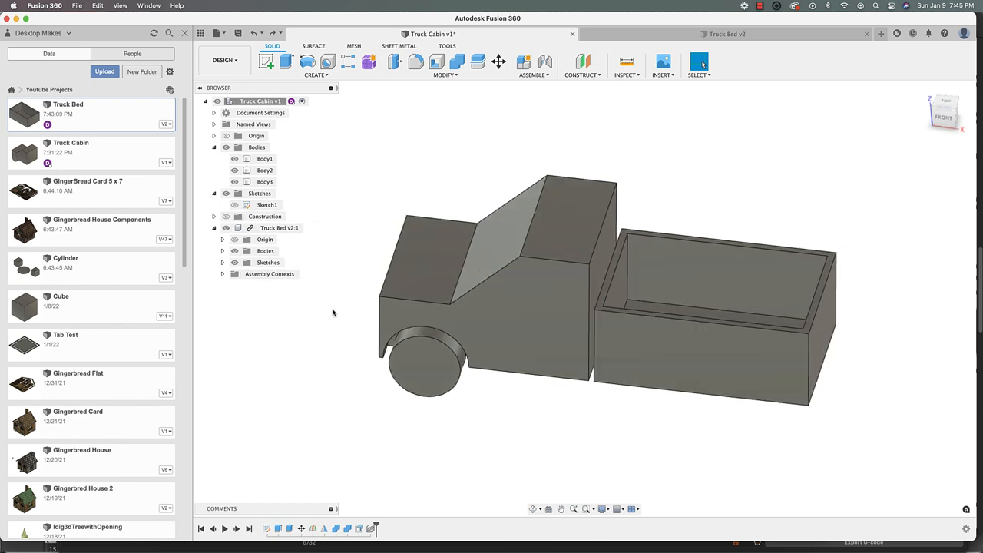
pyautogui.click(221, 227)
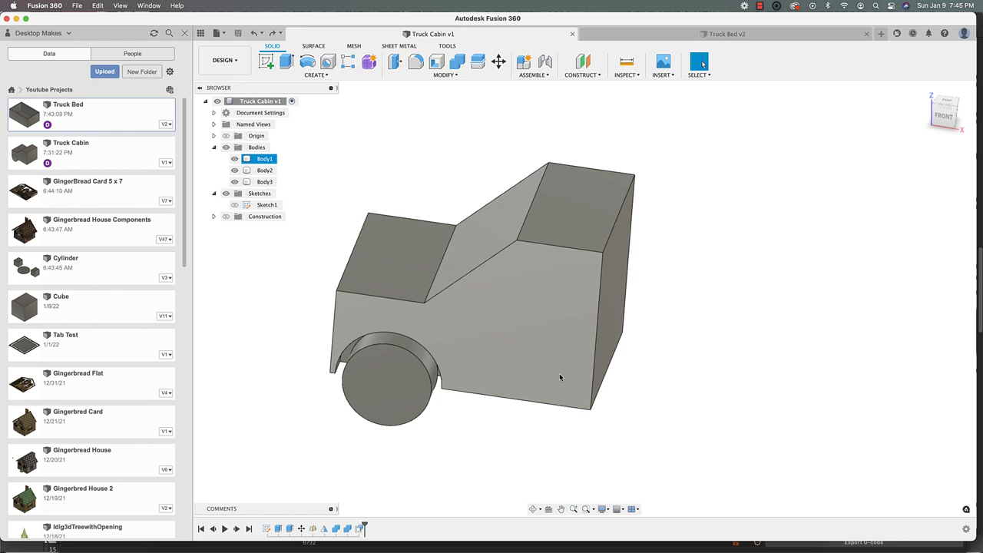
pyautogui.click(725, 34)
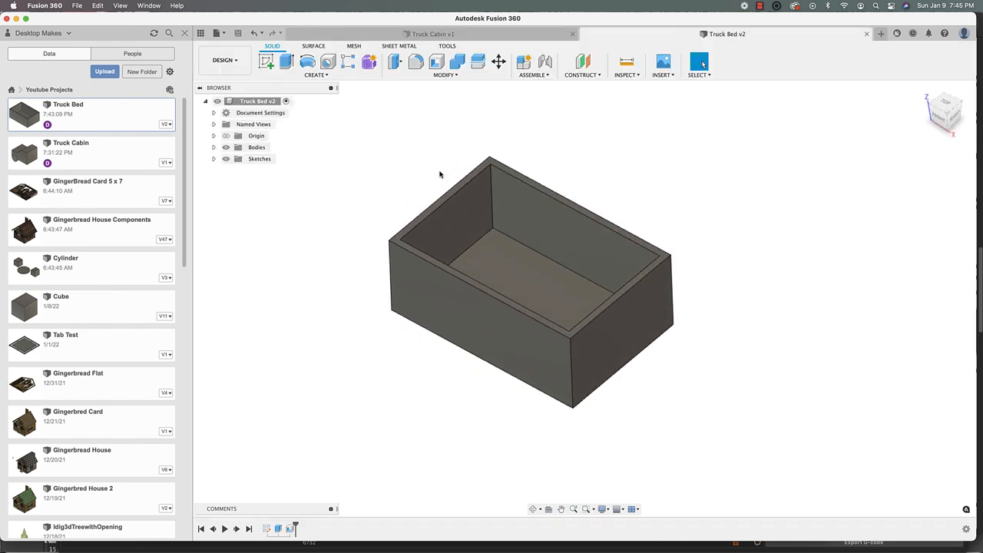
# - Start a Derive with destination set to Existing Design
pyautogui.click(317, 74)
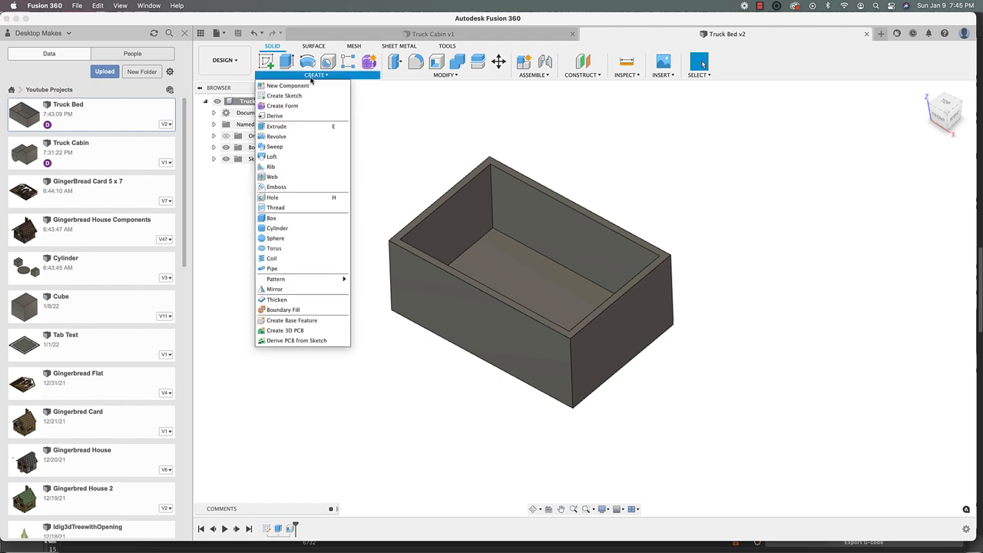
pyautogui.moveTo(275, 116)
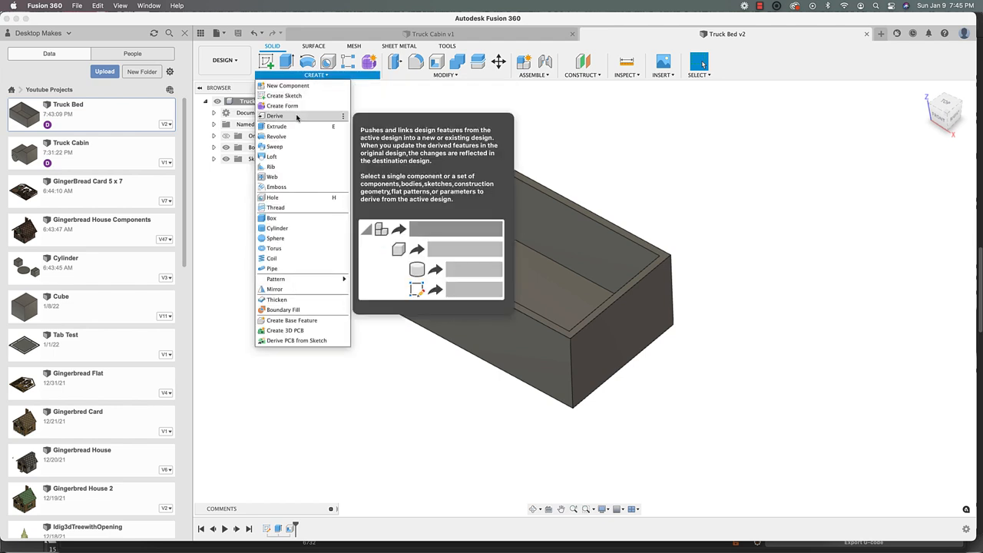
pyautogui.click(275, 117)
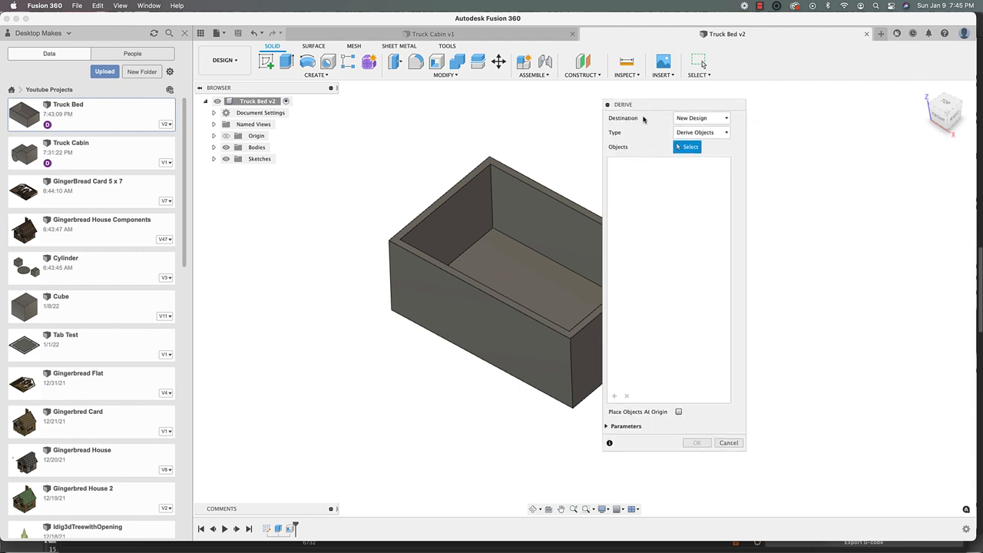
pyautogui.click(700, 116)
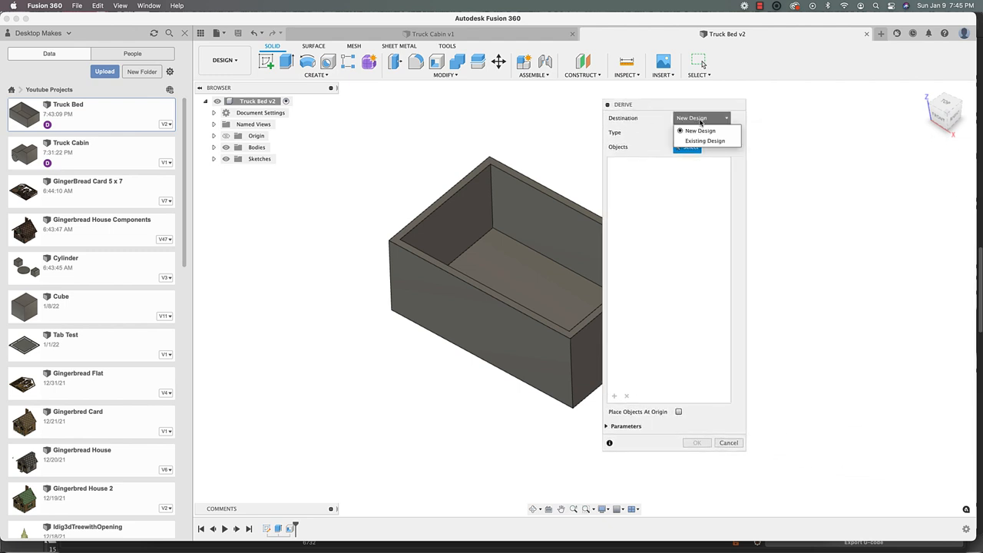
pyautogui.moveTo(703, 142)
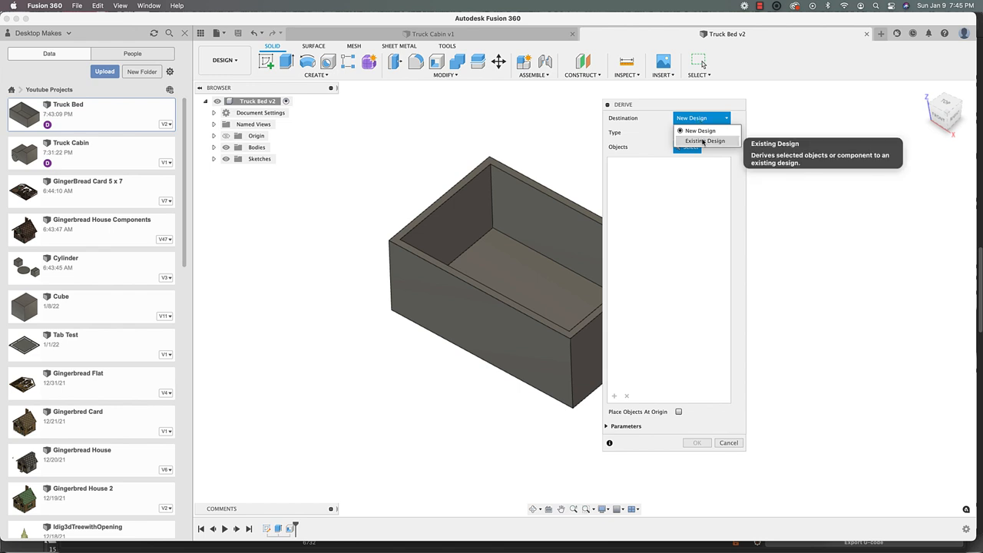
pyautogui.click(703, 141)
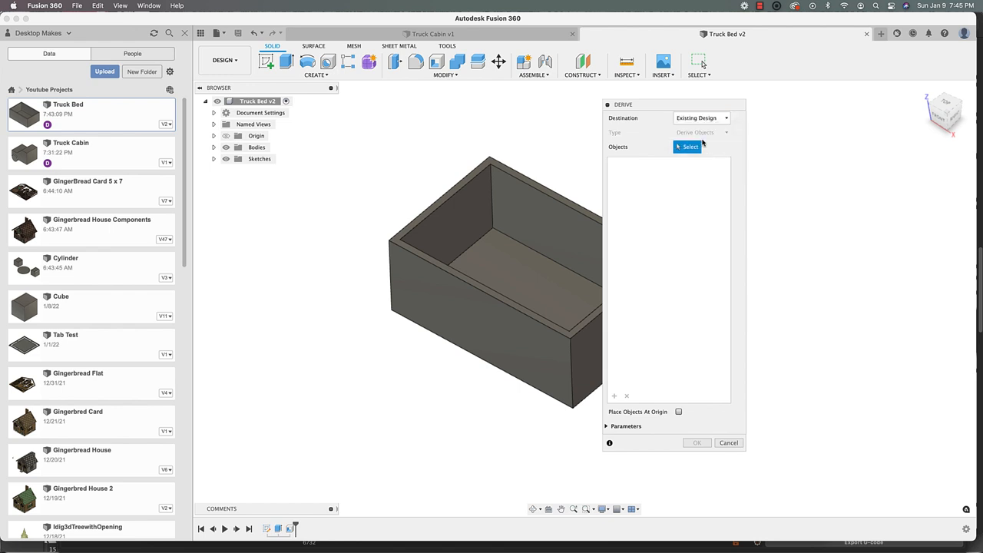
pyautogui.moveTo(689, 148)
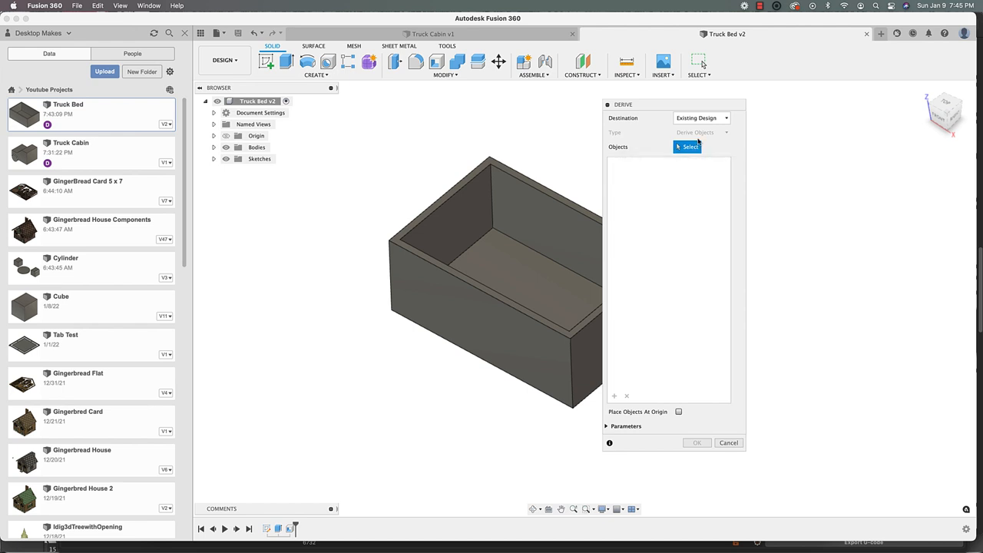
pyautogui.moveTo(288, 146)
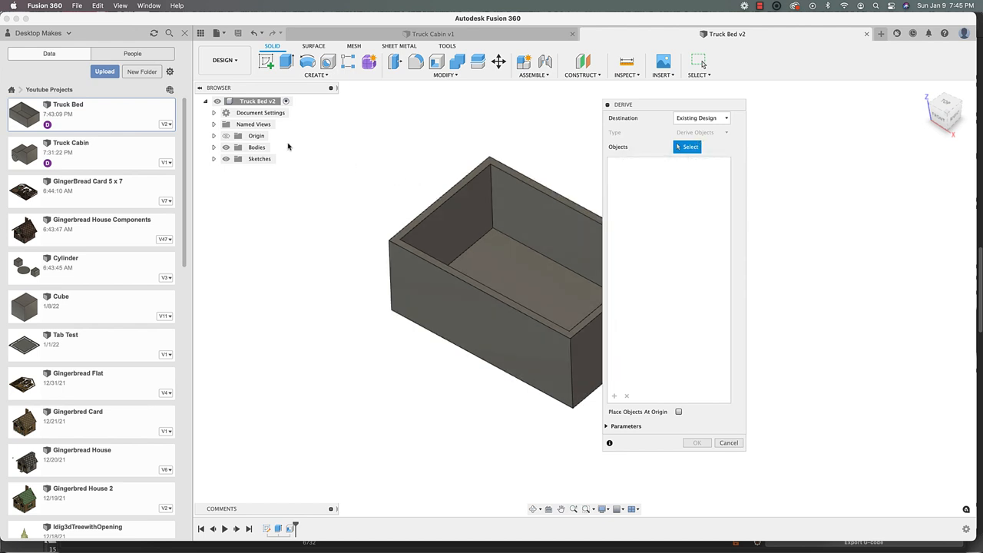
# - Select the whole Truck Bed v2 component as the derive source
pyautogui.click(258, 101)
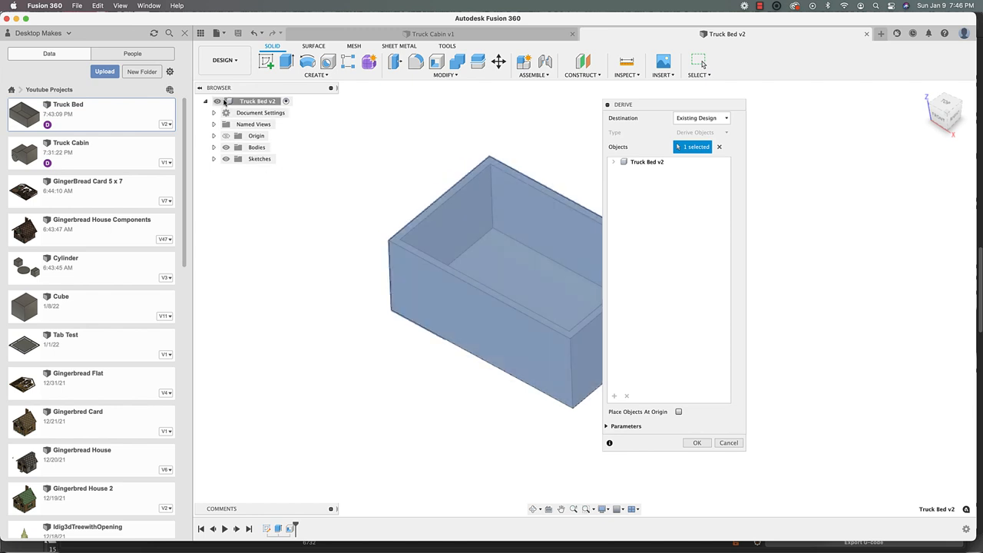
pyautogui.moveTo(197, 152)
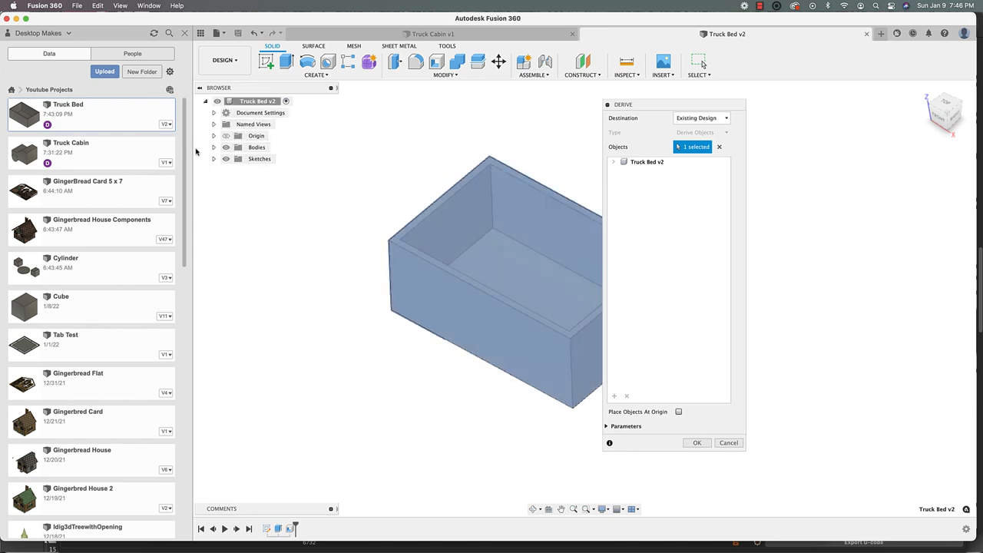
pyautogui.click(214, 147)
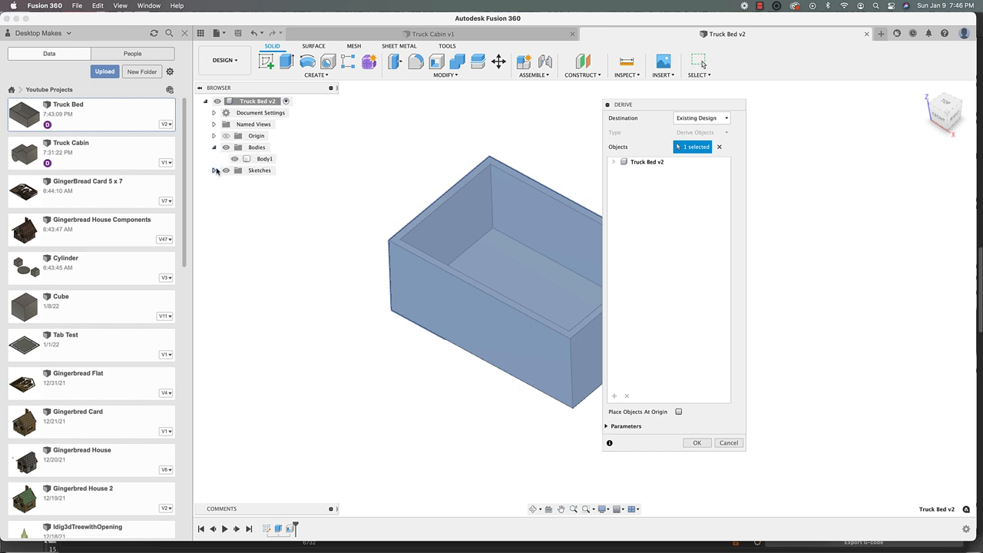
pyautogui.click(213, 148)
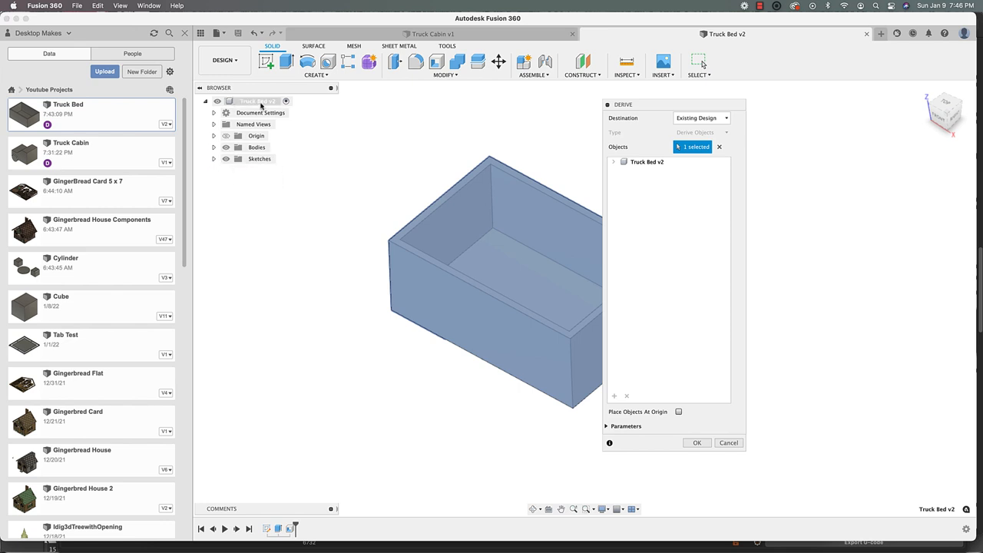
pyautogui.moveTo(696, 443)
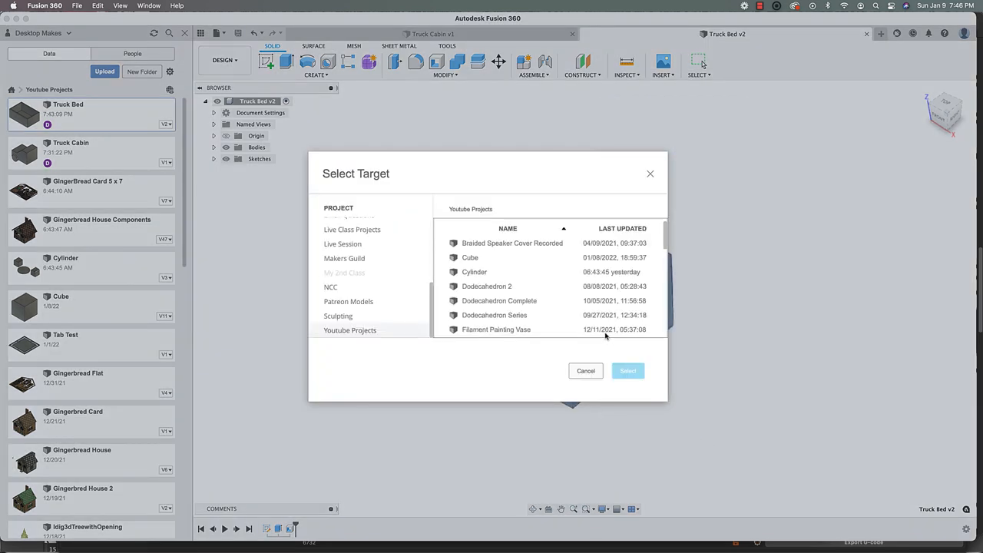
pyautogui.moveTo(607, 335)
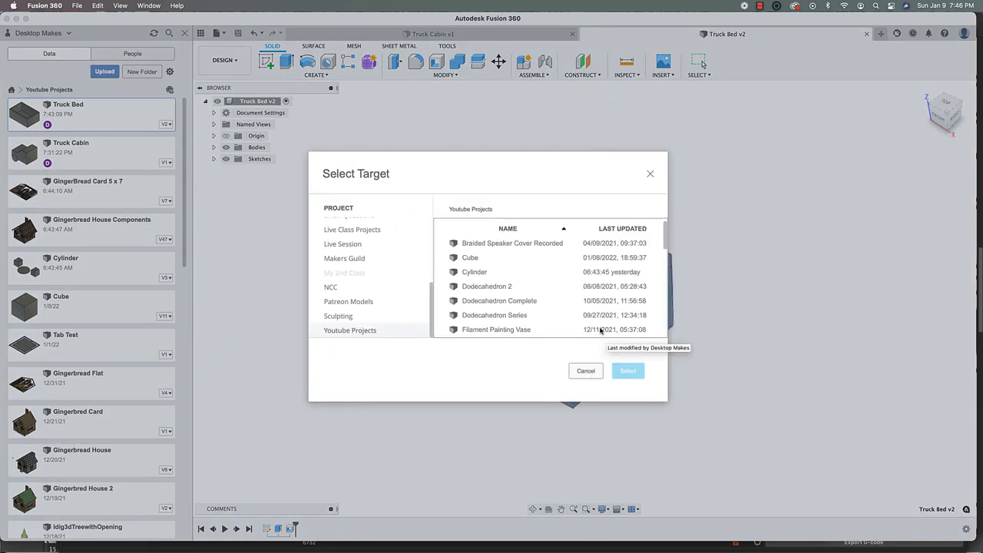
# - Choose Truck Cabin from the Youtube Projects list as the derive target
pyautogui.scroll(-3)
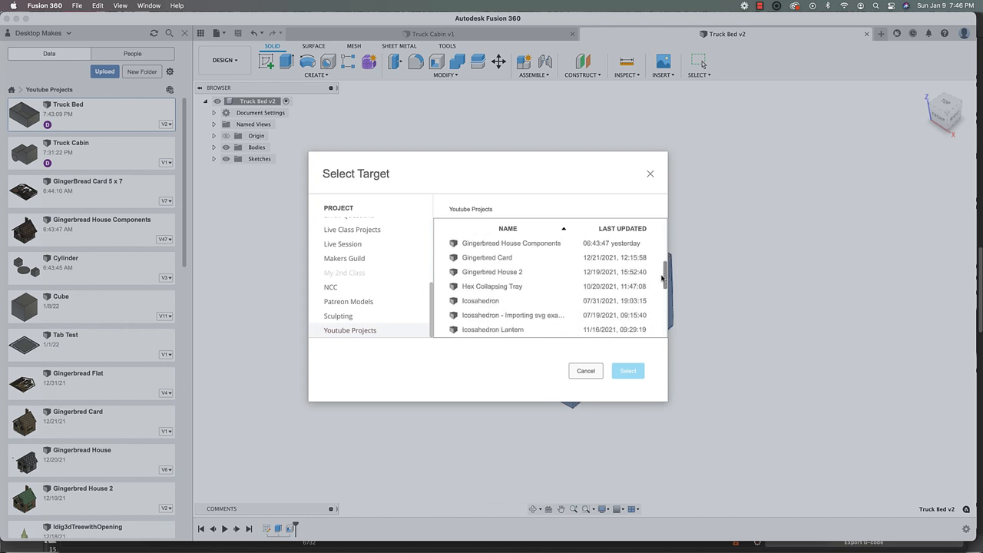
pyautogui.scroll(-3)
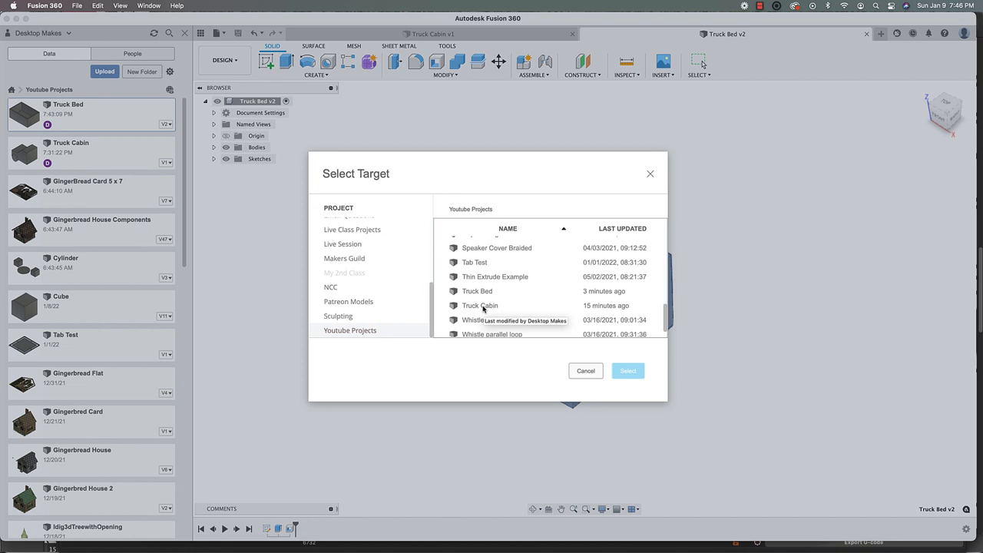
pyautogui.click(627, 371)
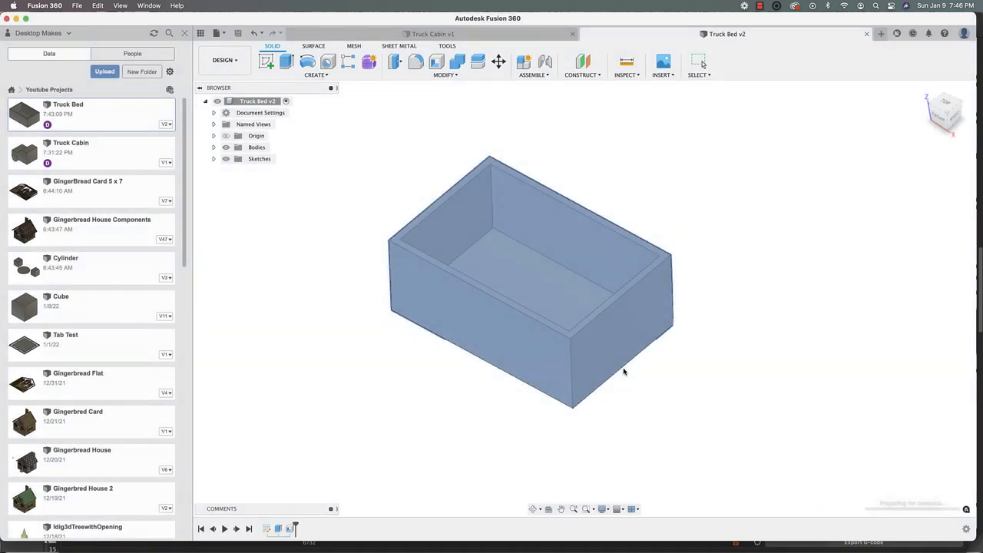
# - Place the derived bed about 10.2 mm behind the cab in the Truck Cabin design
pyautogui.click(433, 34)
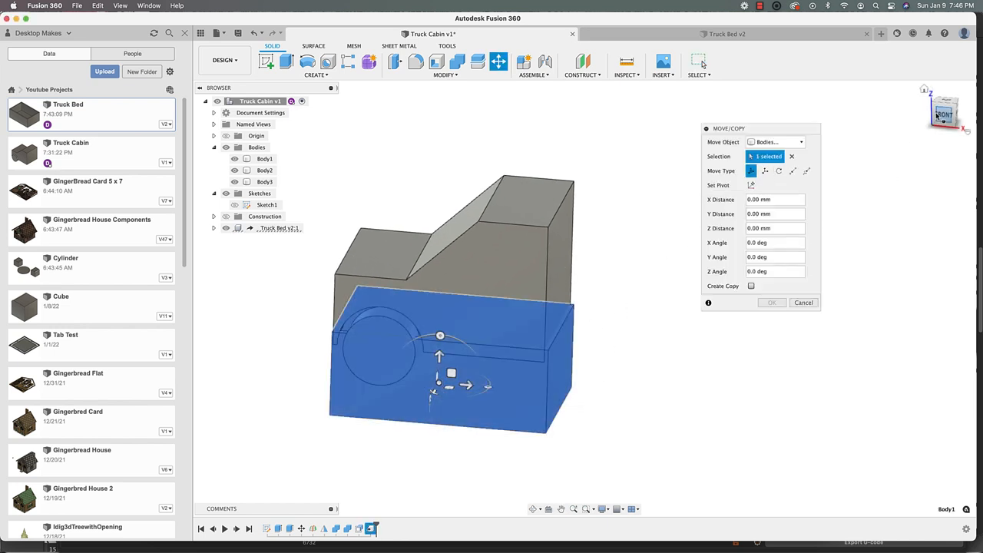
pyautogui.moveTo(467, 384); pyautogui.dragTo(627, 359)
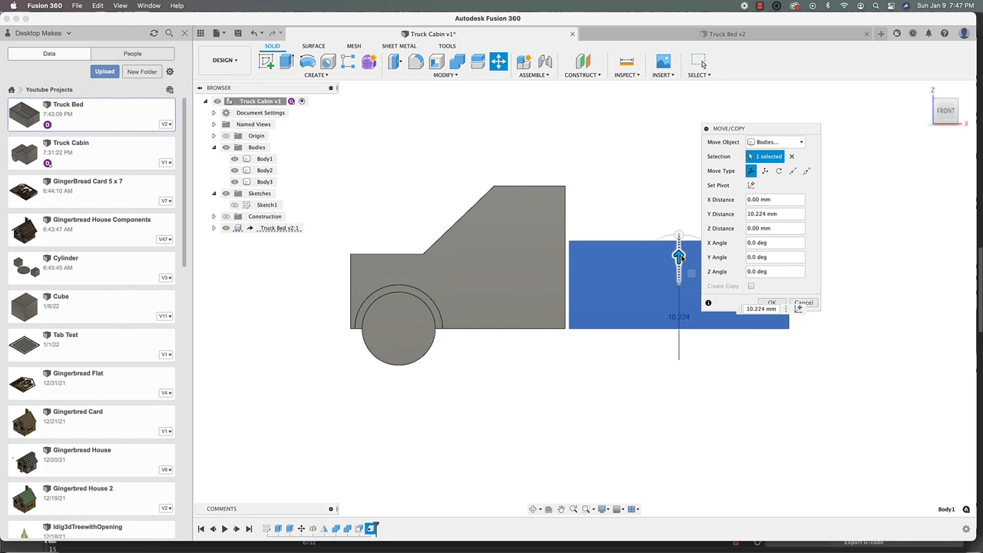
pyautogui.click(772, 301)
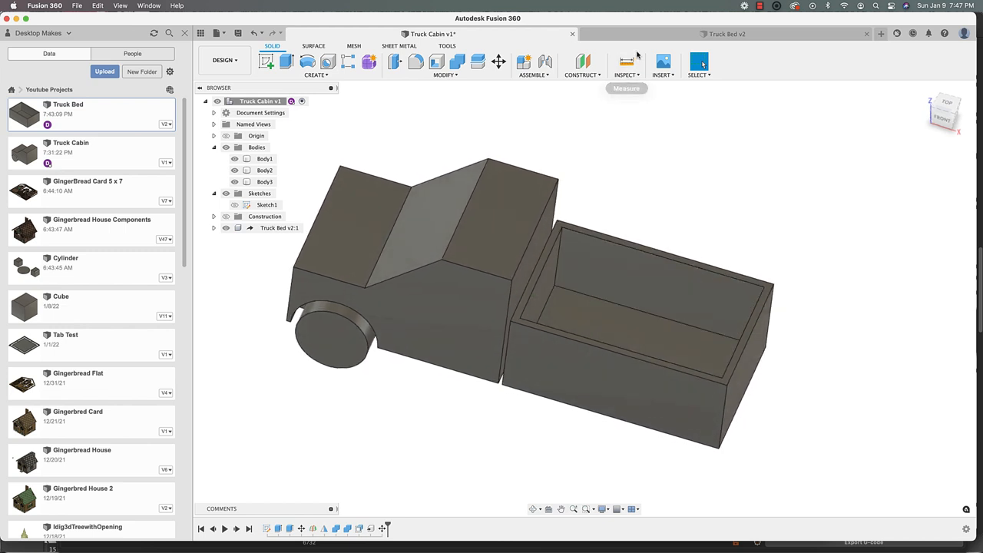
# - Extrude-cut one end wall off the Truck Bed and save it as a new version
pyautogui.click(725, 33)
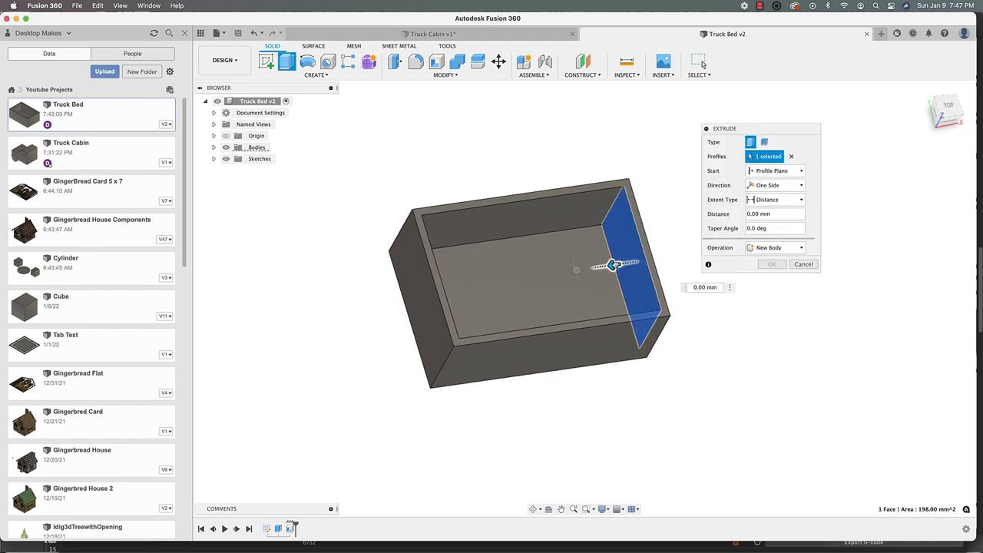
pyautogui.moveTo(615, 264); pyautogui.dragTo(667, 254)
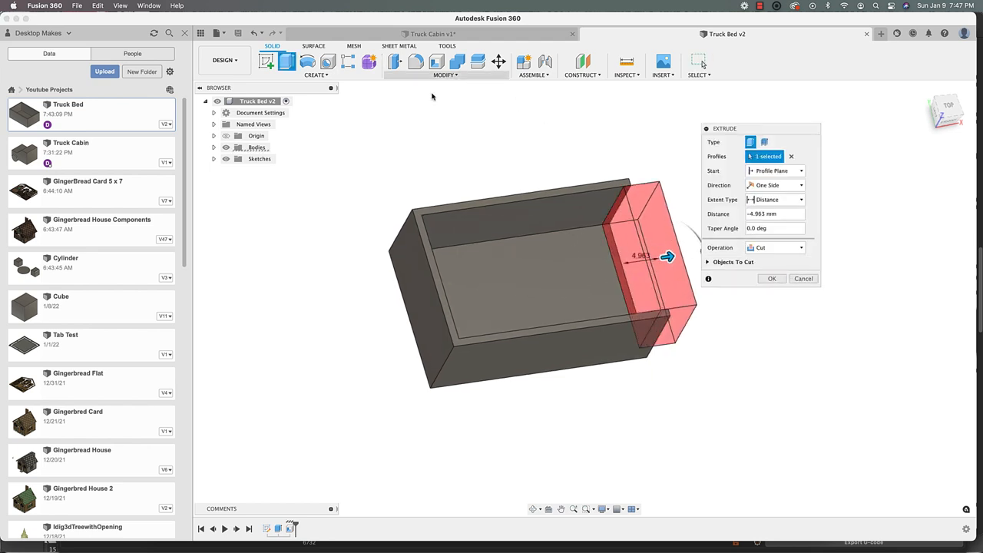
pyautogui.click(771, 278)
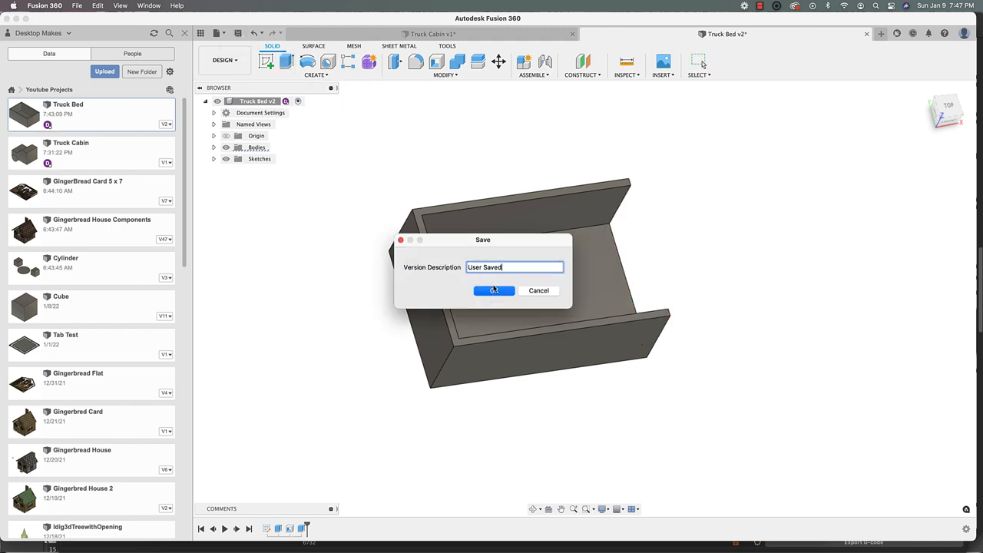
pyautogui.click(495, 290)
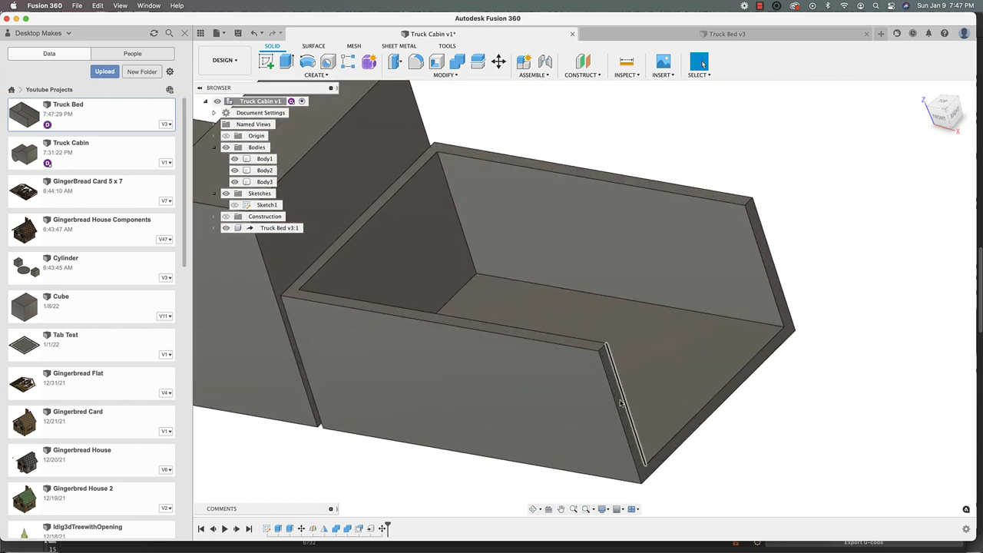
# - Extrude-cut about 21.7 mm off the back face of the truck bed
pyautogui.click(622, 400)
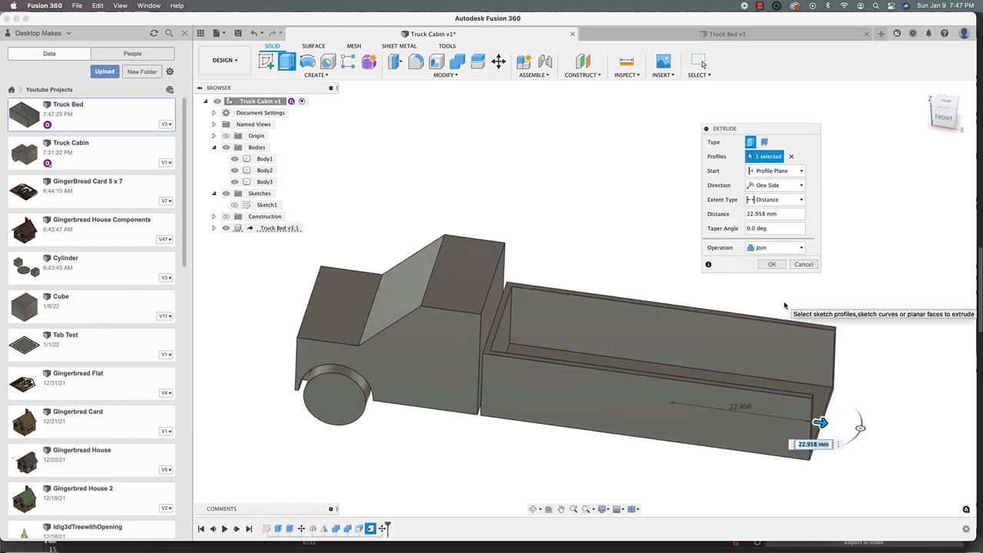
pyautogui.moveTo(820, 423); pyautogui.dragTo(648, 399)
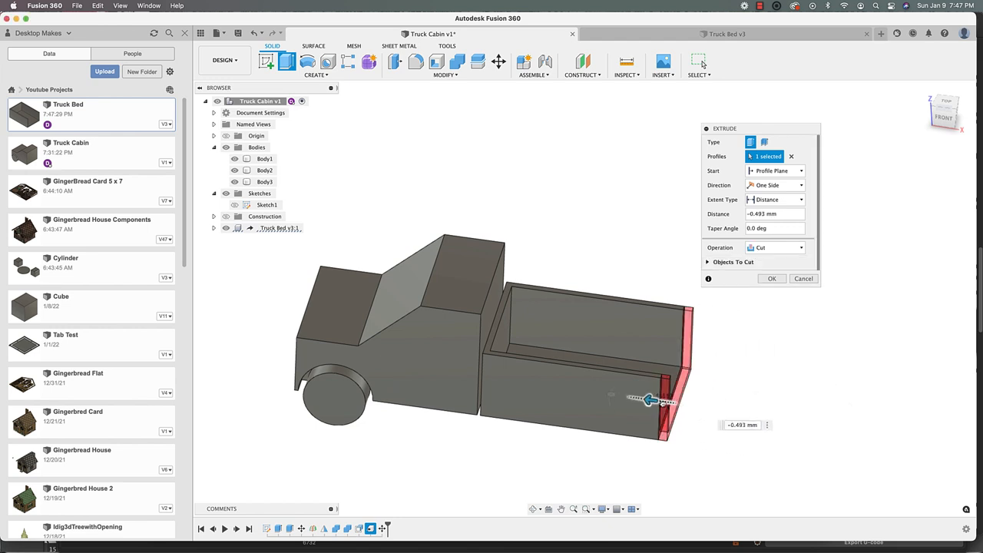
pyautogui.moveTo(652, 399); pyautogui.dragTo(637, 398)
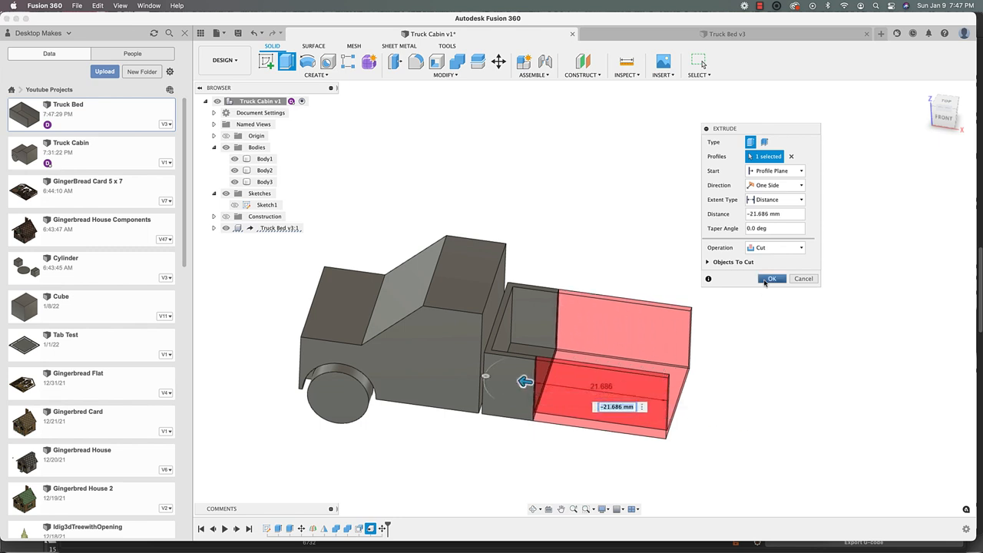
pyautogui.click(771, 278)
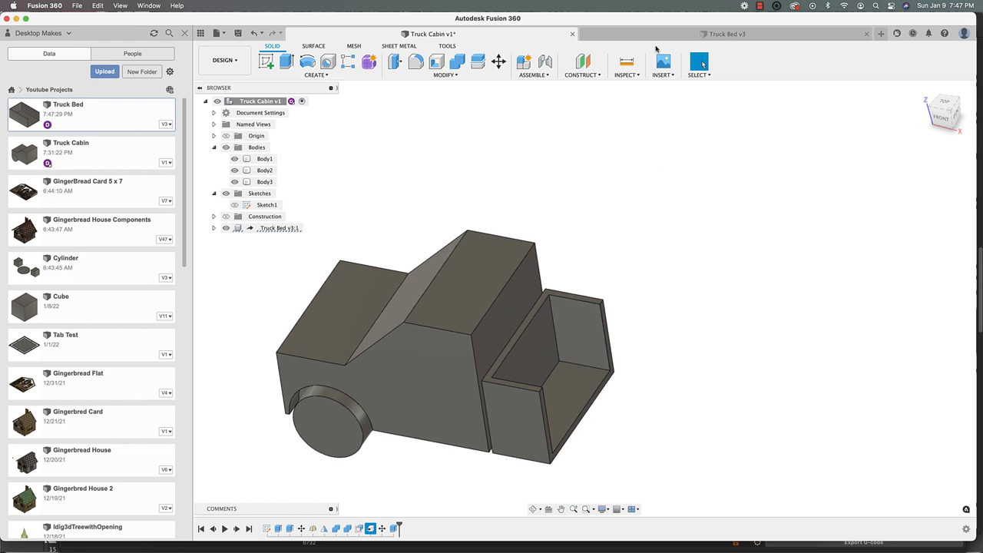
# - Compare with the Truck Bed v3 design, then remove the cut so the bed returns to full length
pyautogui.click(725, 34)
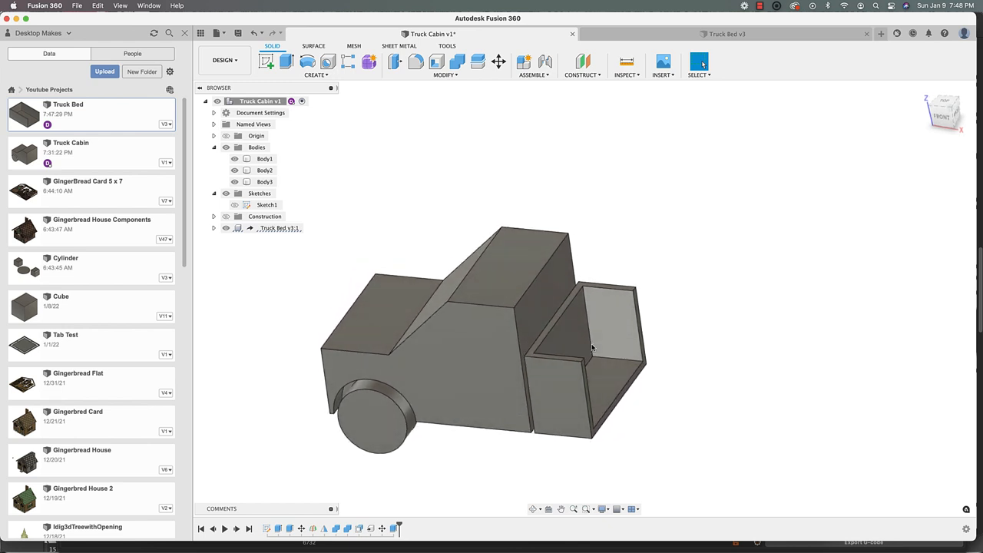
pyautogui.moveTo(409, 243)
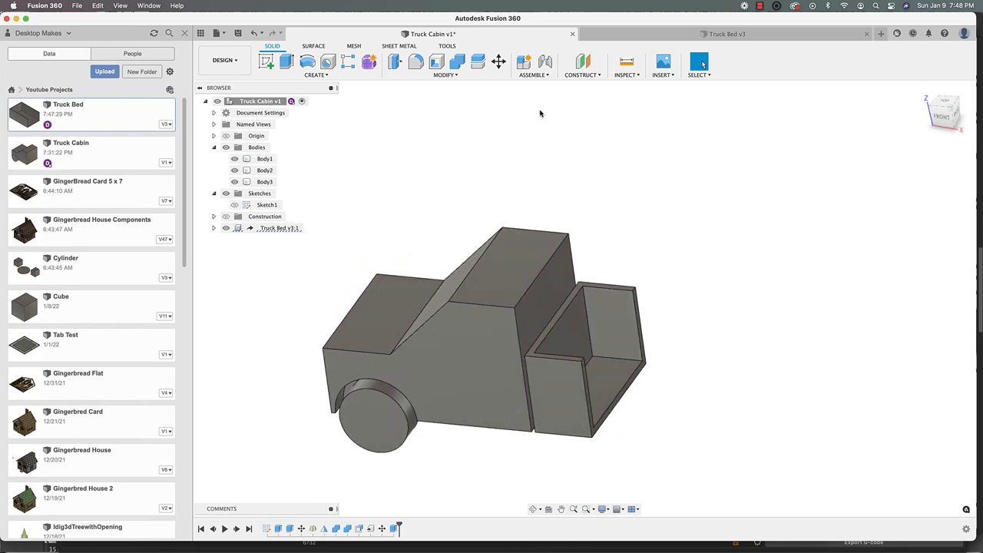
pyautogui.click(725, 34)
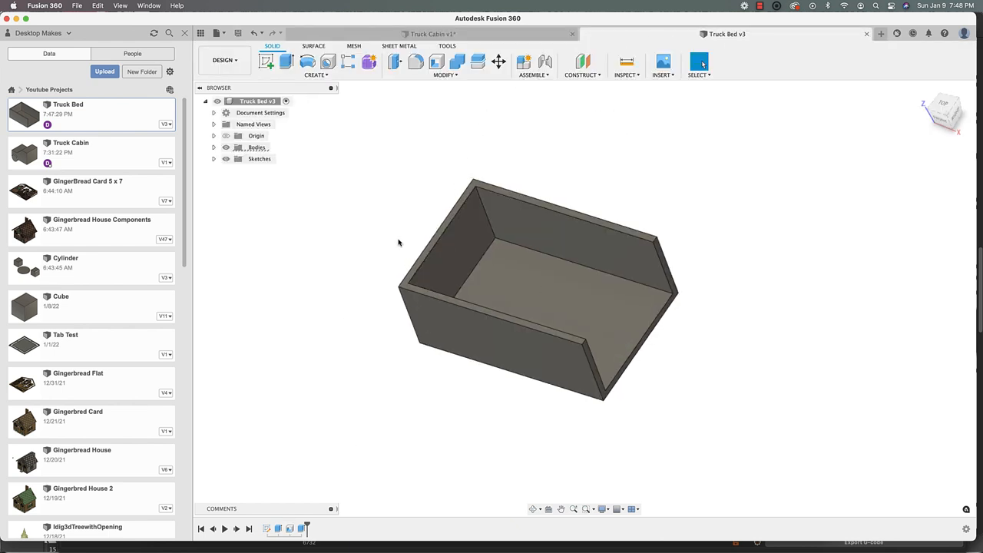
pyautogui.click(429, 34)
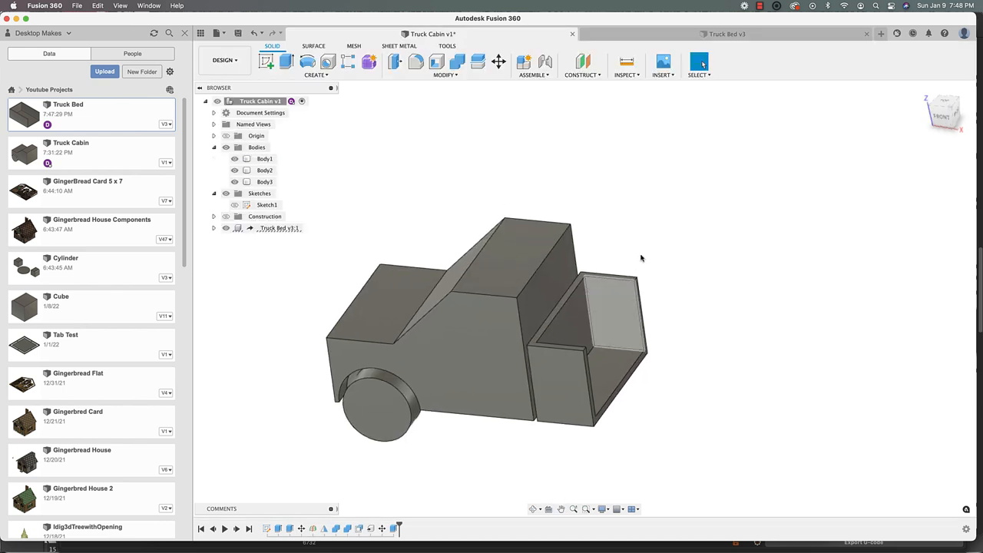
pyautogui.moveTo(642, 258); pyautogui.dragTo(630, 376)
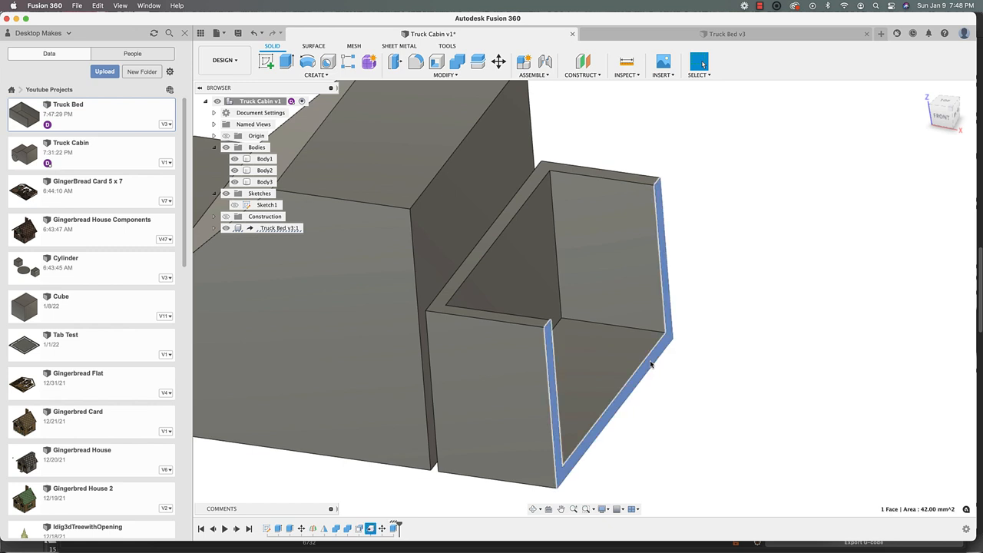
pyautogui.click(286, 62)
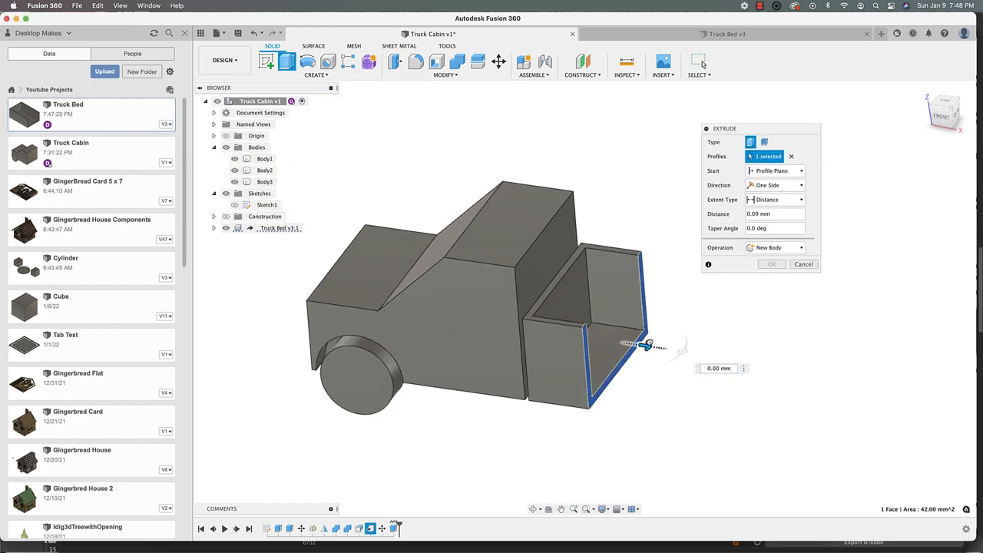
pyautogui.click(803, 264)
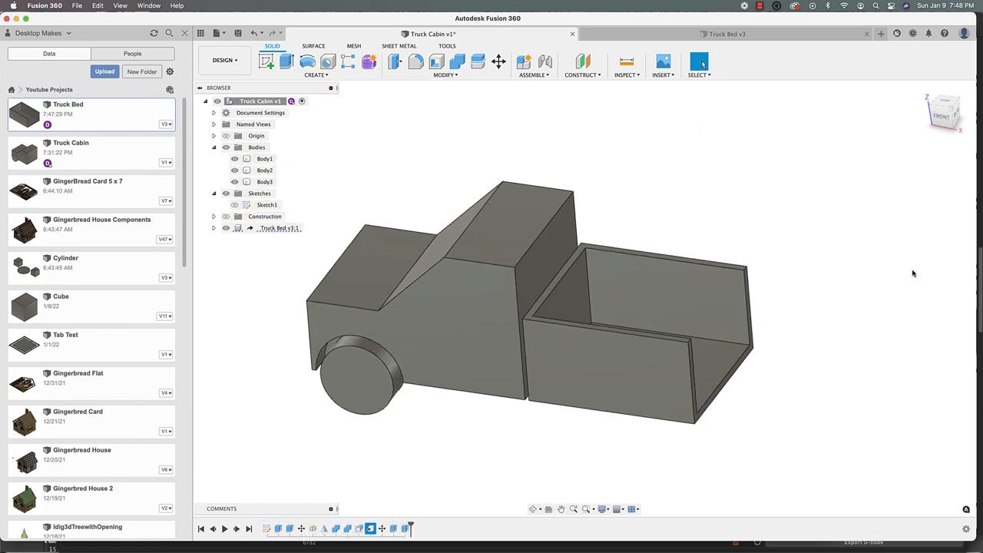
pyautogui.moveTo(725, 34)
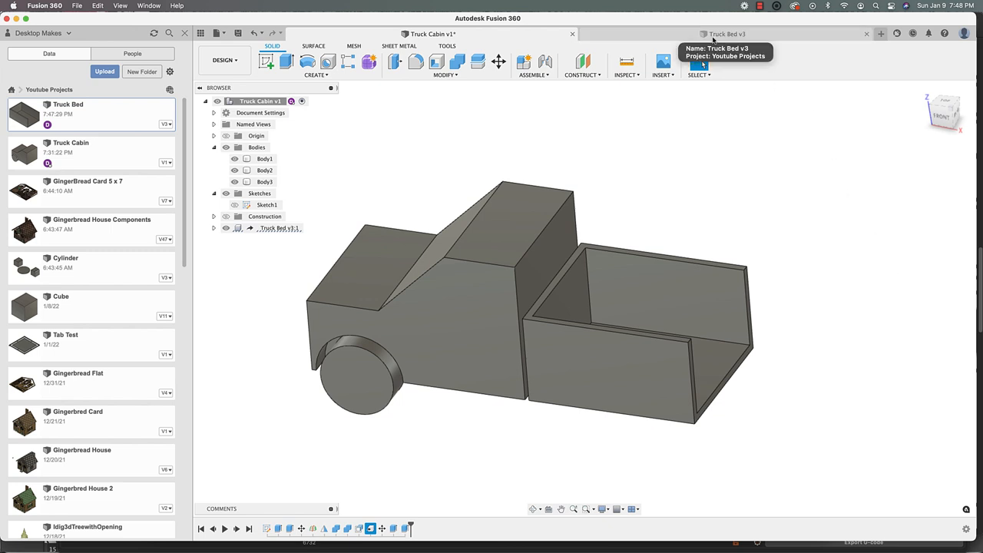
# - Switch between the bed and cabin designs and orbit the truck to check the restored bed
pyautogui.click(725, 34)
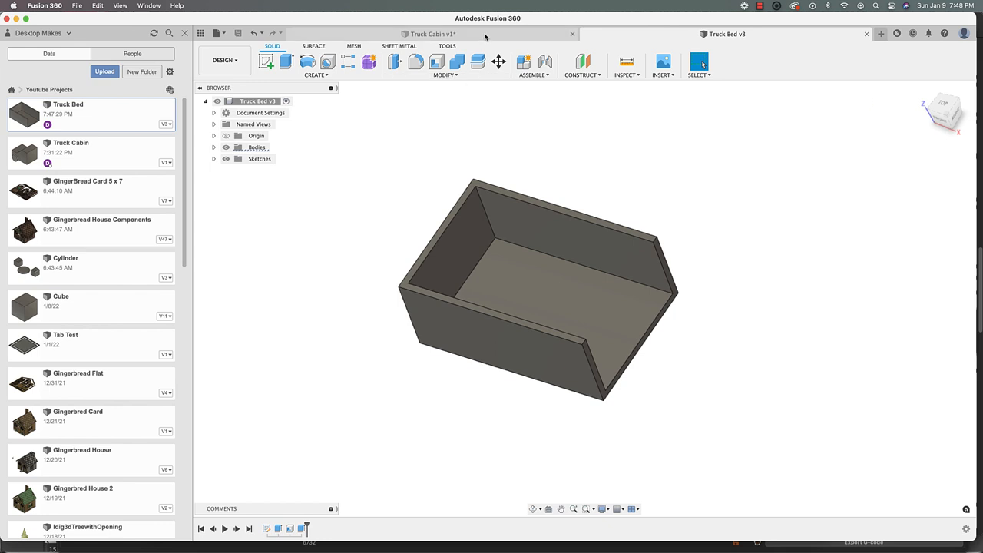
pyautogui.click(431, 34)
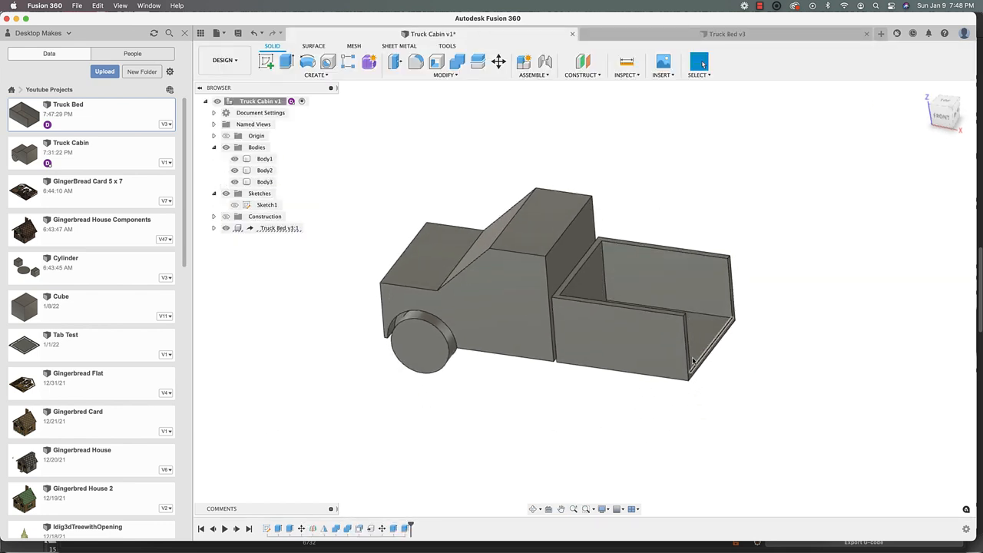
pyautogui.moveTo(691, 361); pyautogui.dragTo(657, 278)
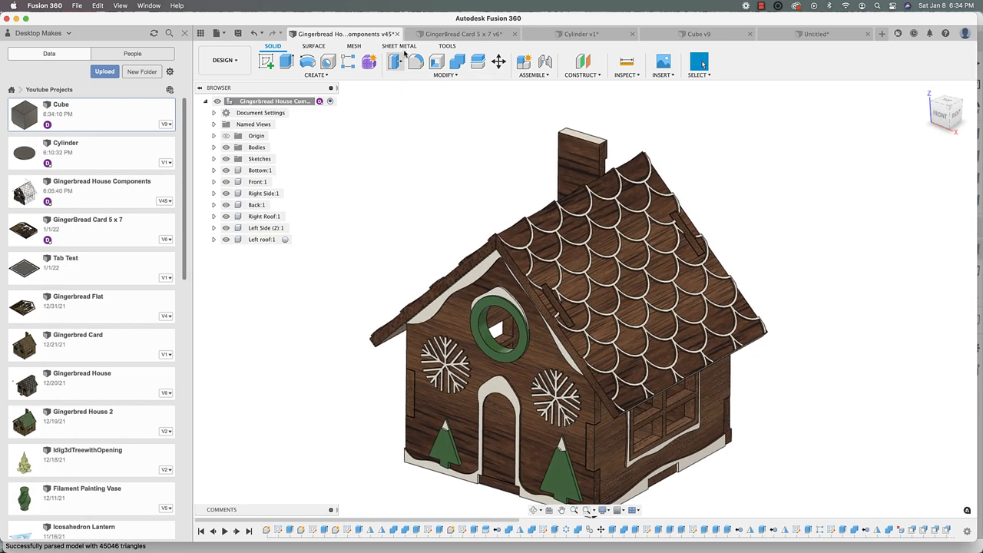
# - Flip between the gingerbread house and Gingerbread Card 5 x 7 document tabs, landing on the card
pyautogui.click(458, 34)
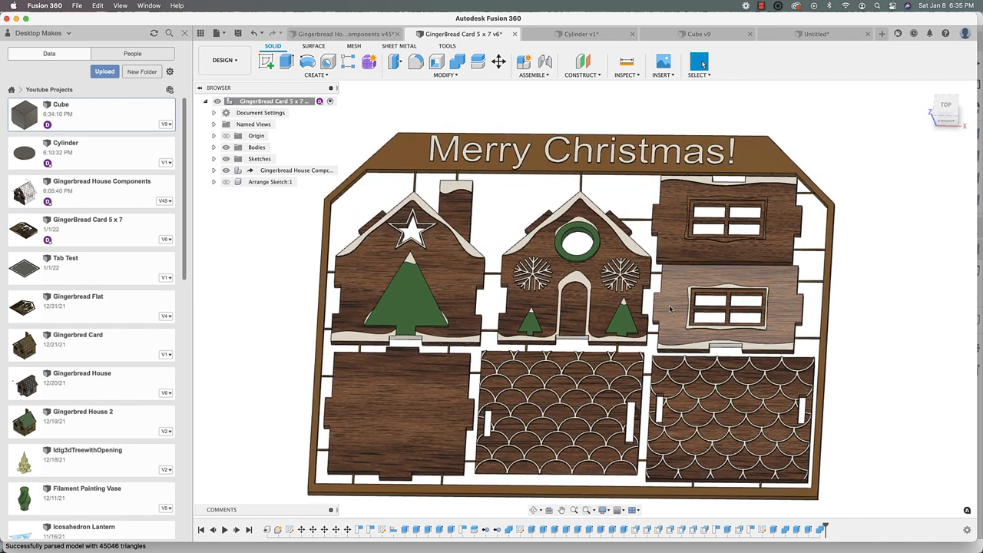
pyautogui.click(341, 34)
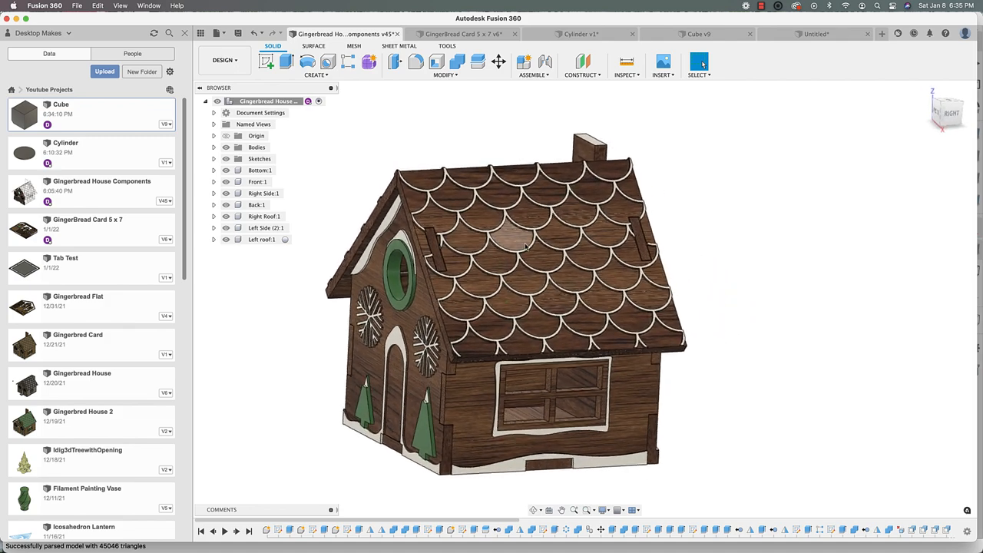
pyautogui.click(457, 34)
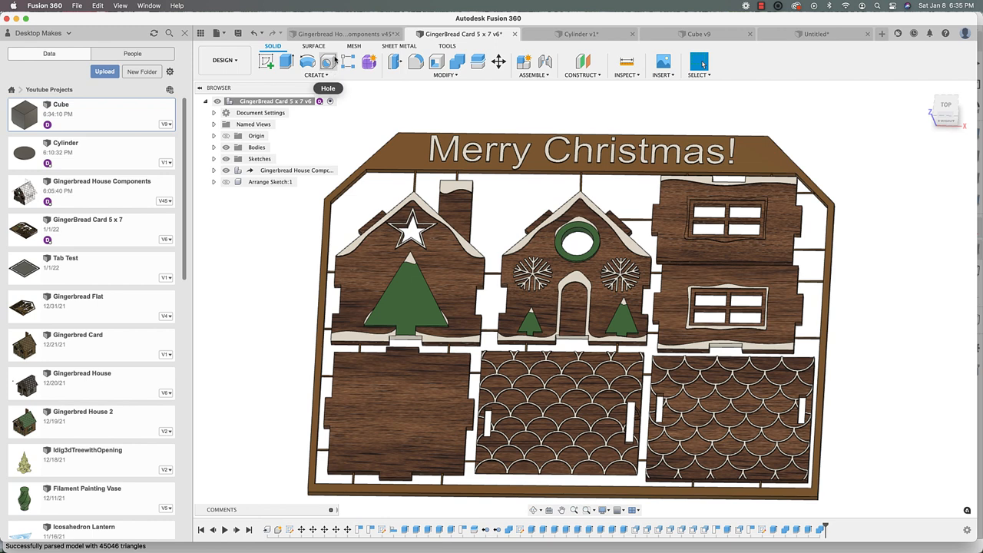
pyautogui.click(344, 33)
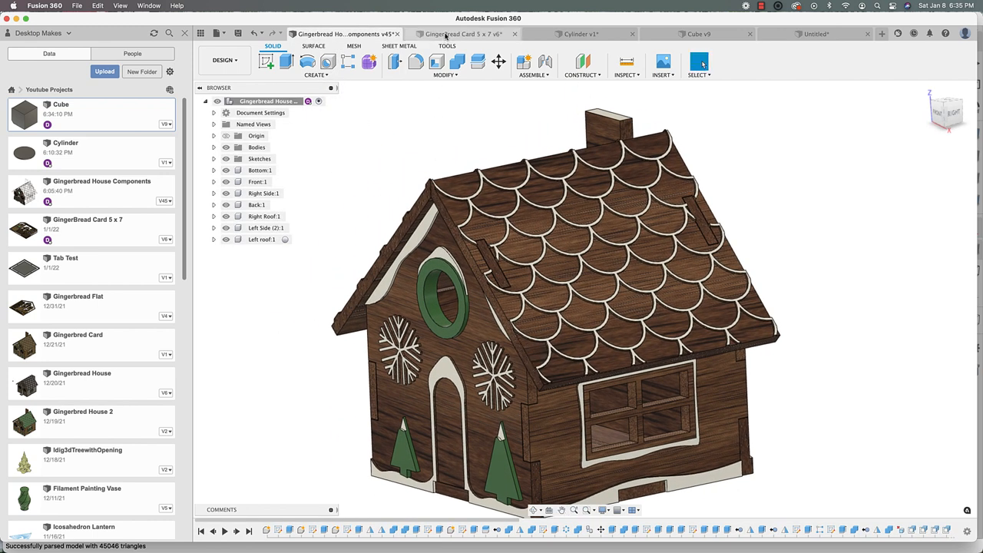
pyautogui.click(461, 34)
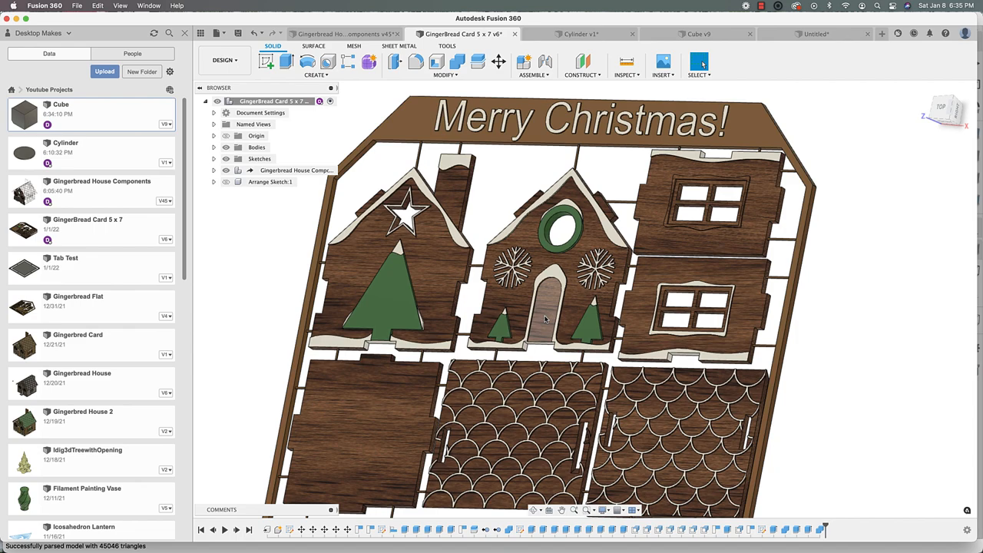
# - Select the door on the card's front panel and zoom in to inspect it
pyautogui.click(547, 307)
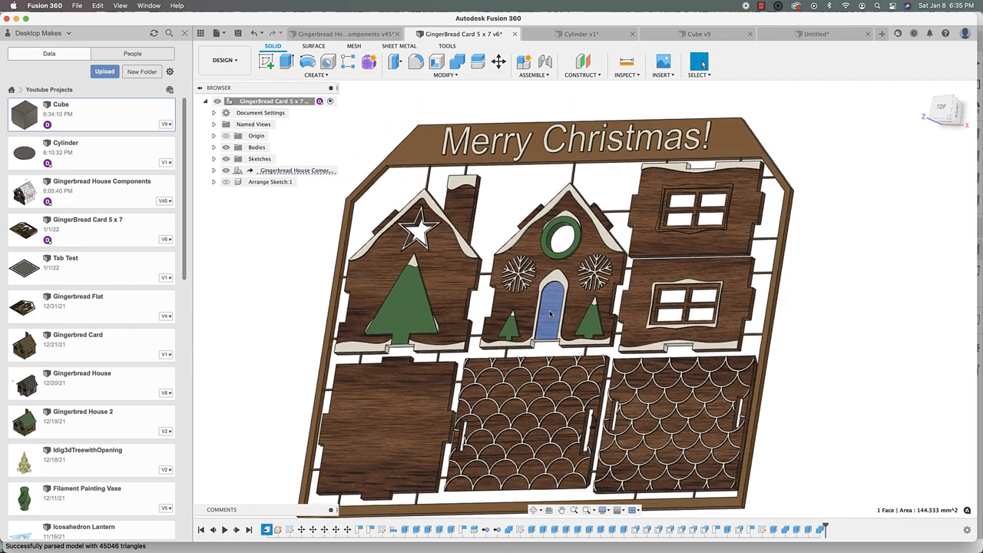
pyautogui.scroll(3)
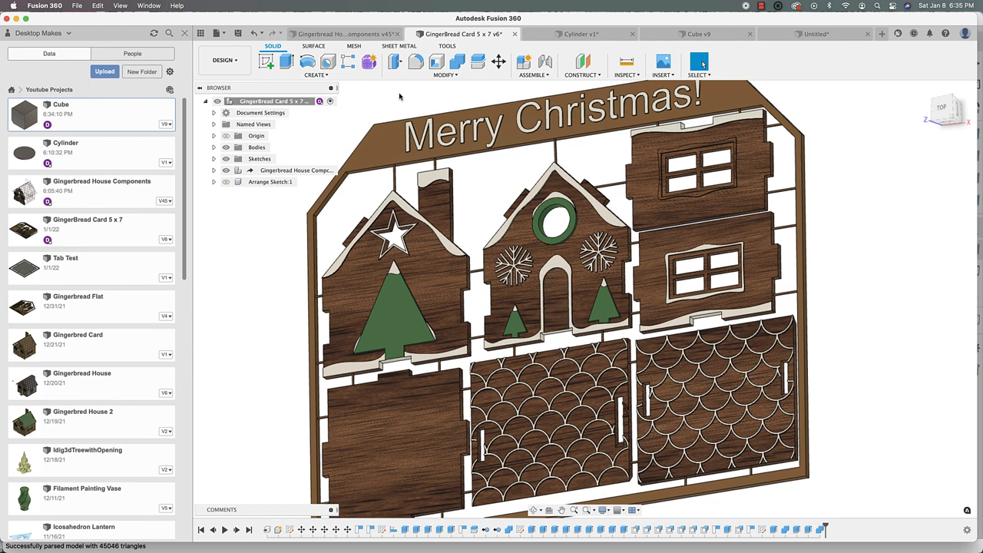
# - In the house design, edit the door extrude to Operation Cut with Extent All and confirm
pyautogui.click(341, 34)
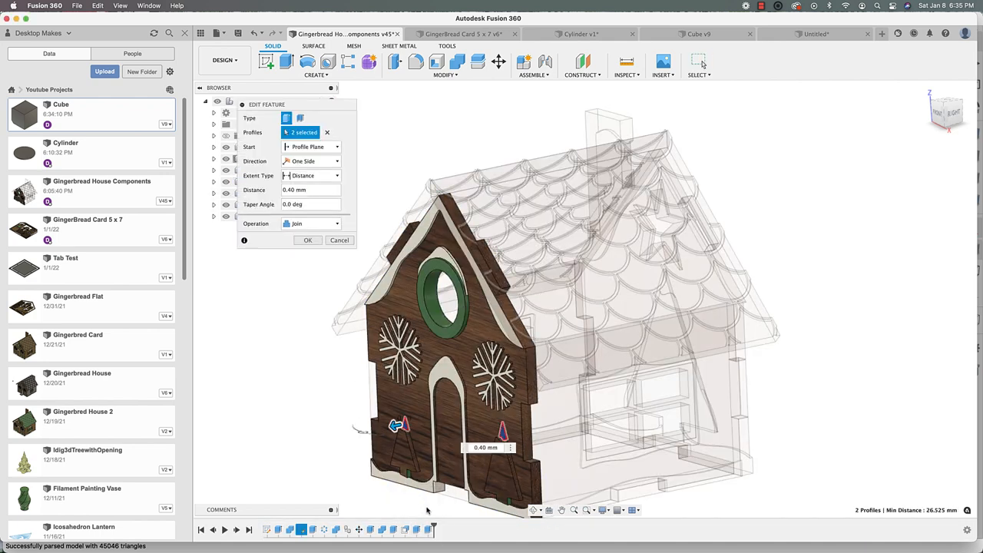
pyautogui.click(307, 240)
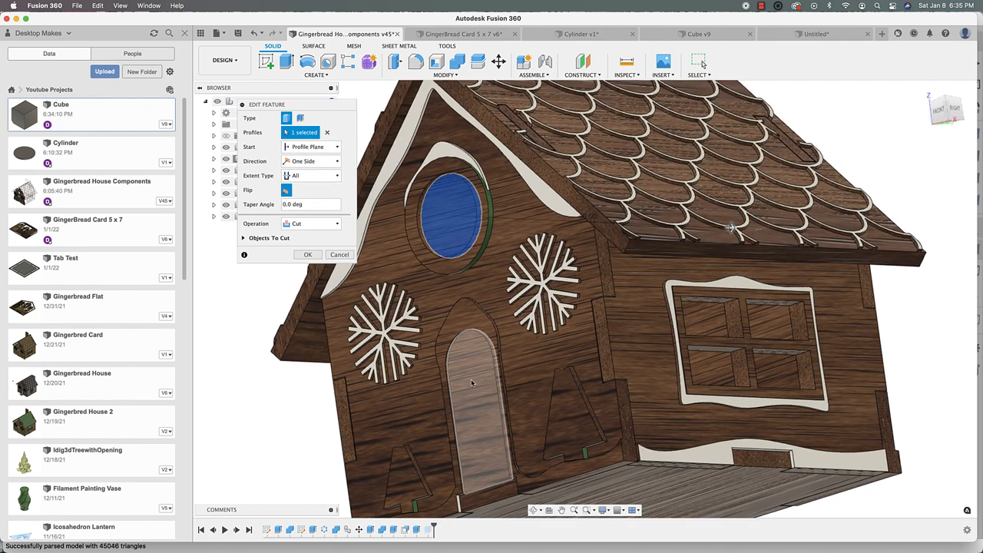
pyautogui.moveTo(473, 414)
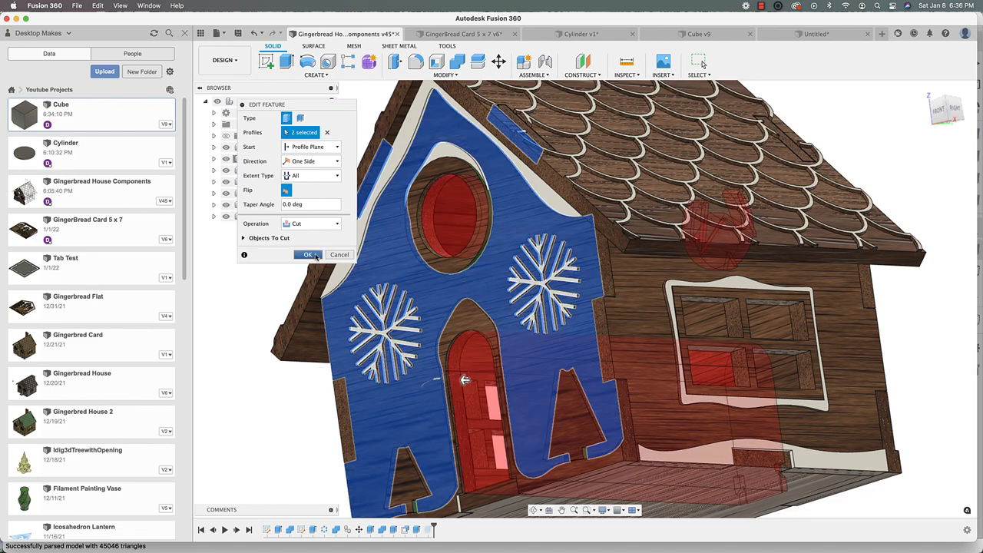
pyautogui.click(307, 255)
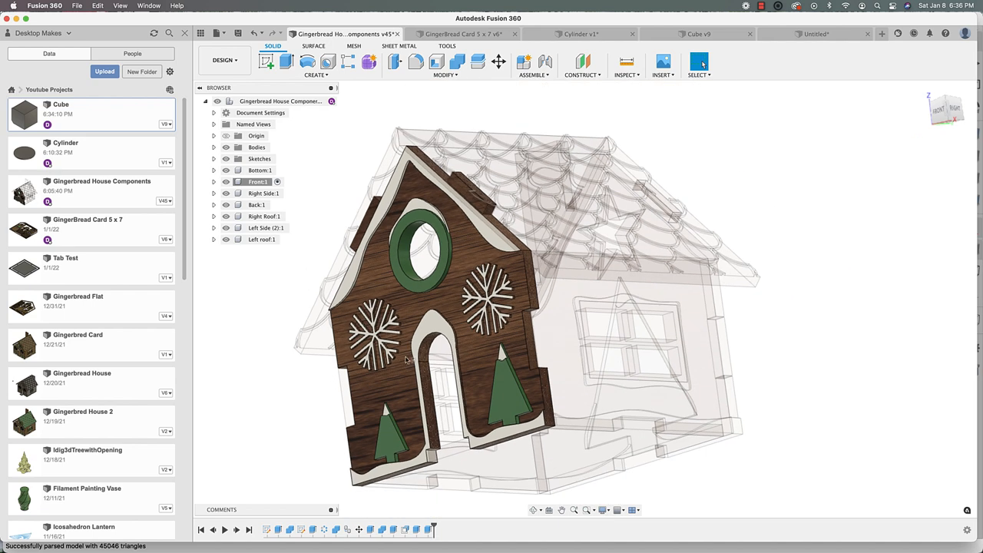
pyautogui.moveTo(330, 101)
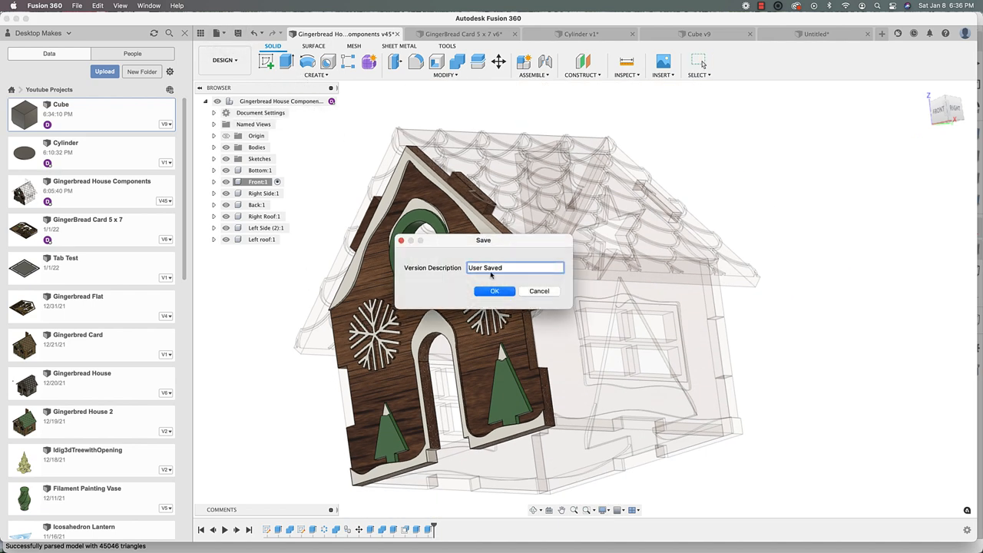
# - Save Gingerbread House Components as a new version and return to Gingerbread Card 5 x 7
pyautogui.click(495, 291)
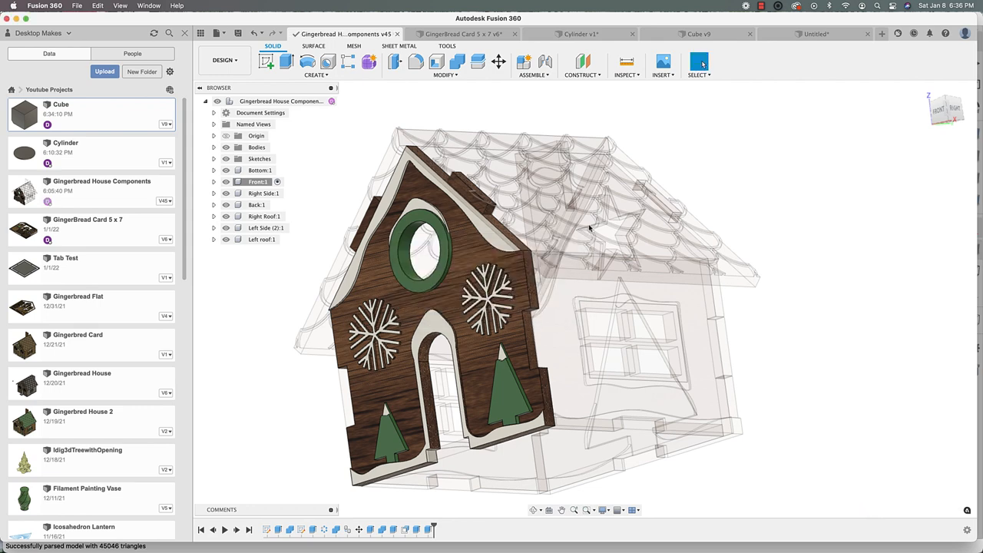
pyautogui.click(464, 33)
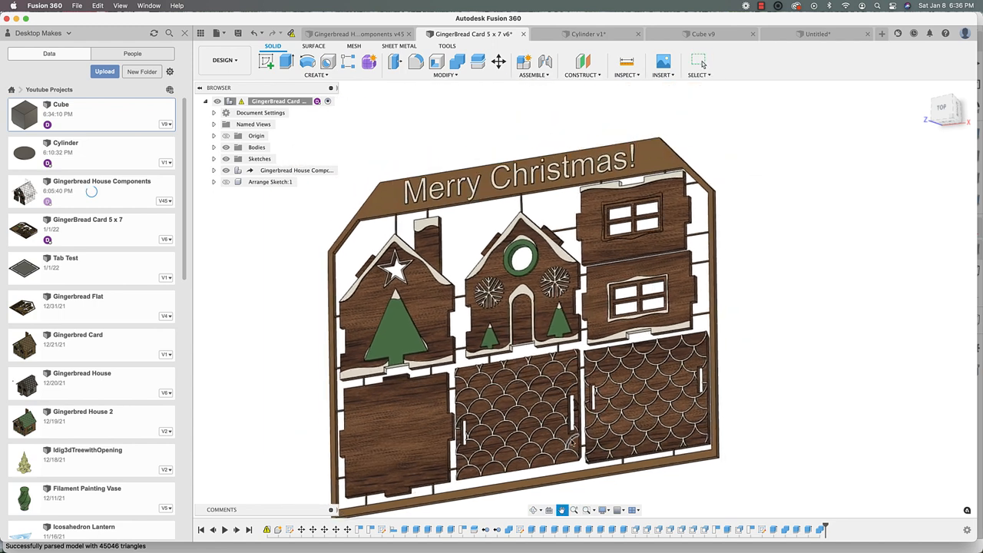
pyautogui.moveTo(292, 34)
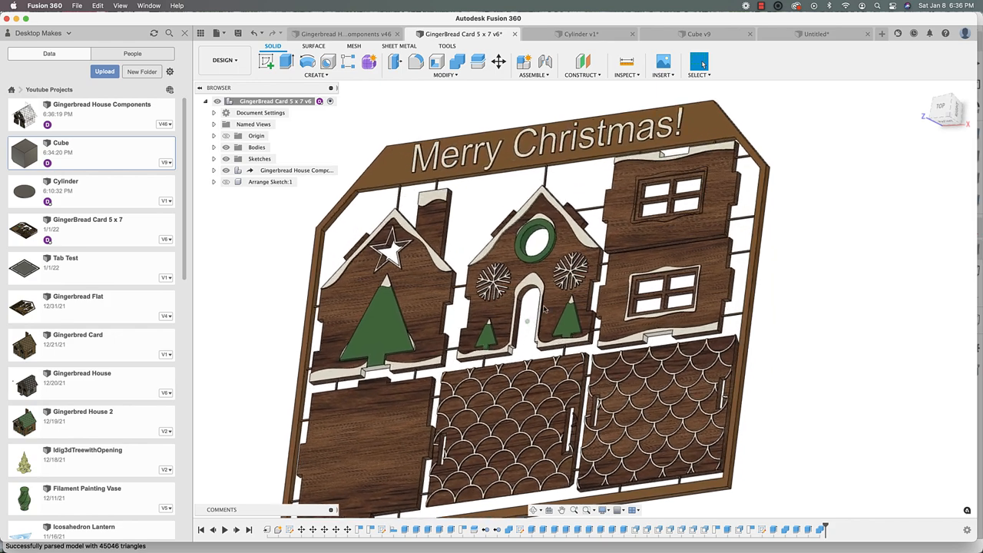
pyautogui.click(341, 33)
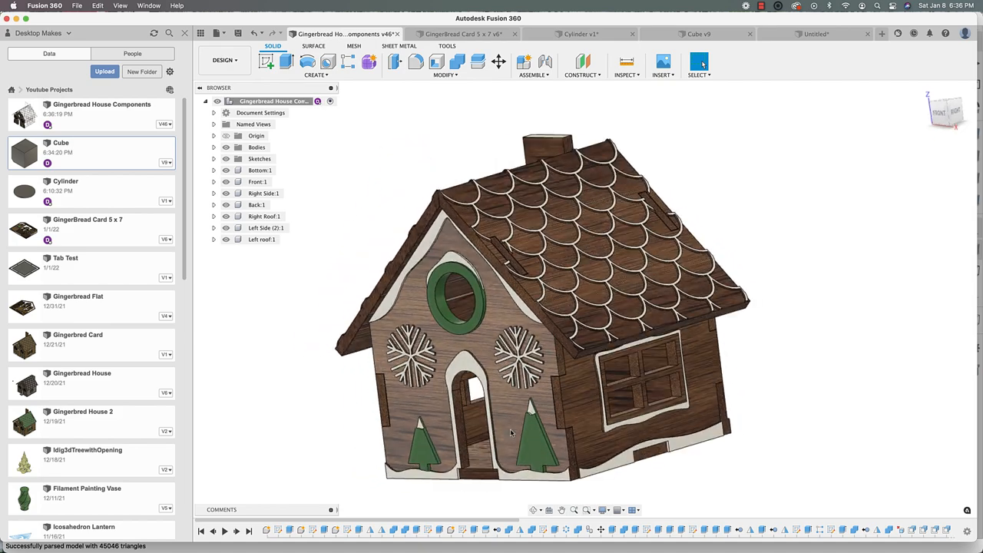
pyautogui.click(461, 34)
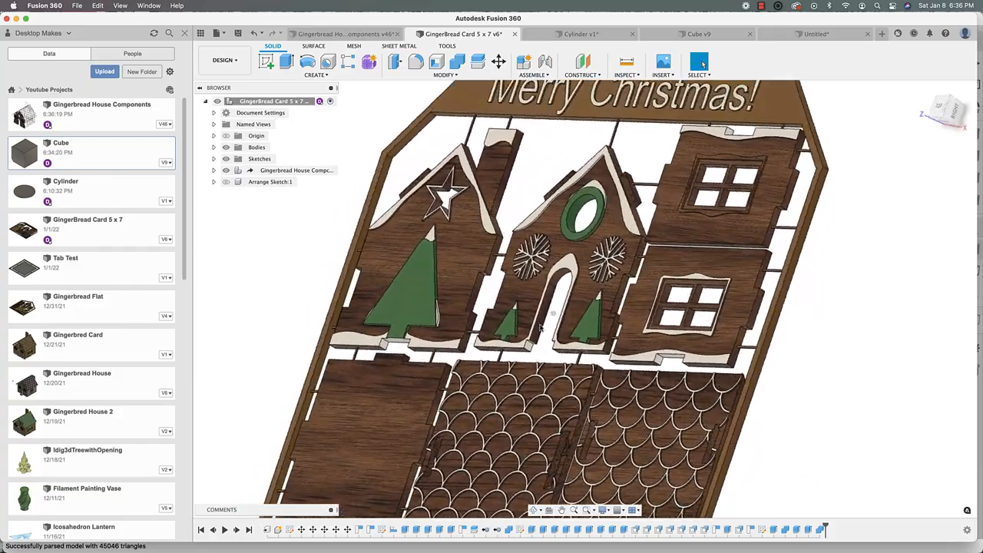
pyautogui.click(943, 110)
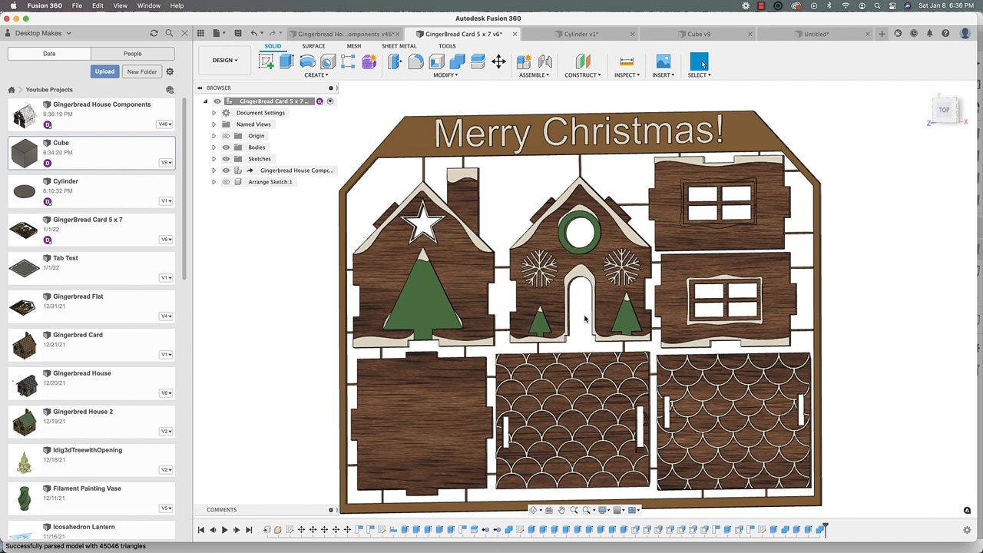
pyautogui.moveTo(579, 304)
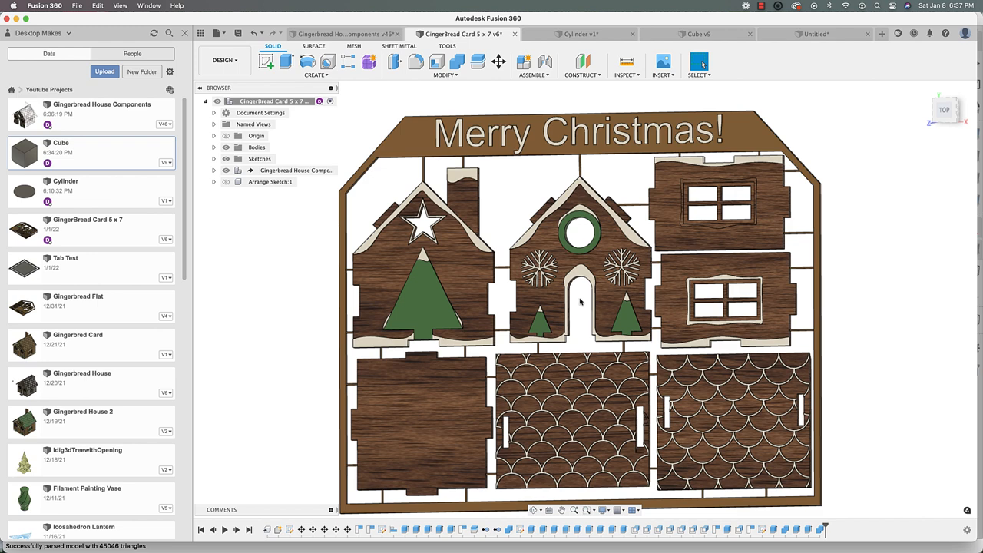
pyautogui.moveTo(571, 361)
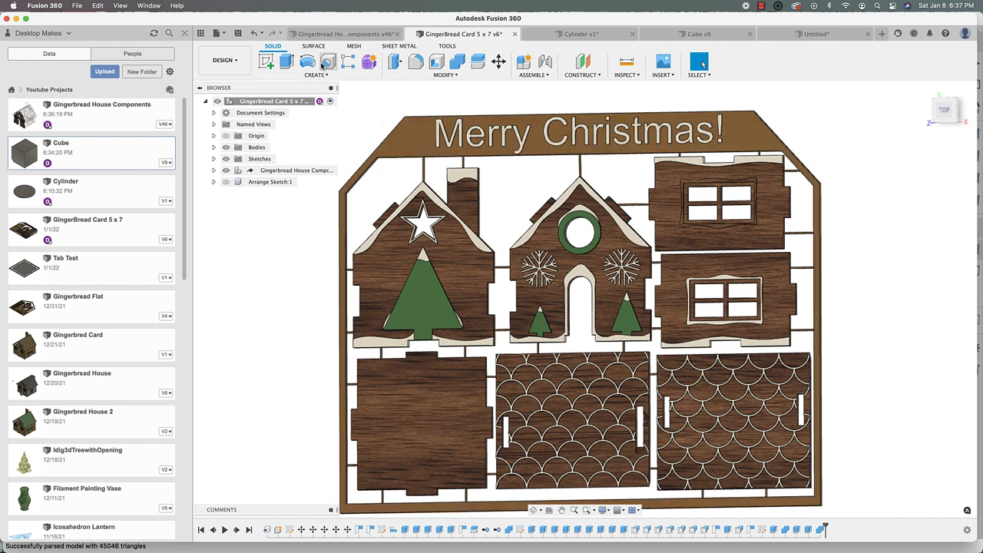
pyautogui.click(344, 33)
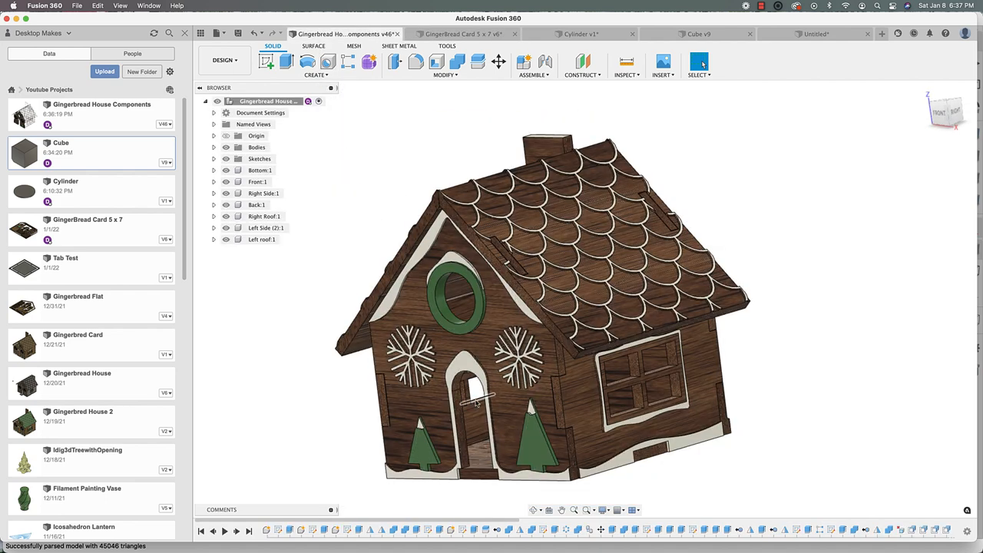
pyautogui.click(461, 33)
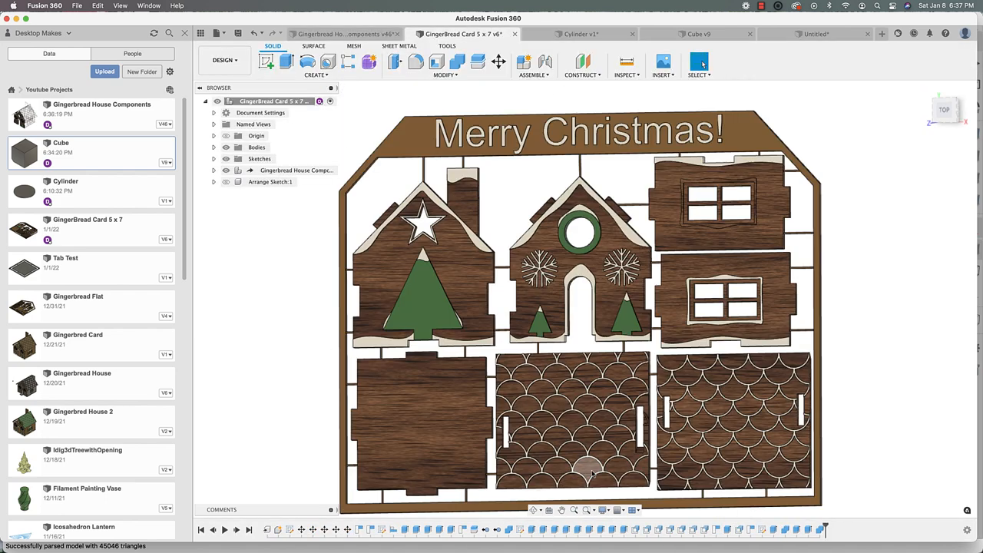
pyautogui.scroll(-3)
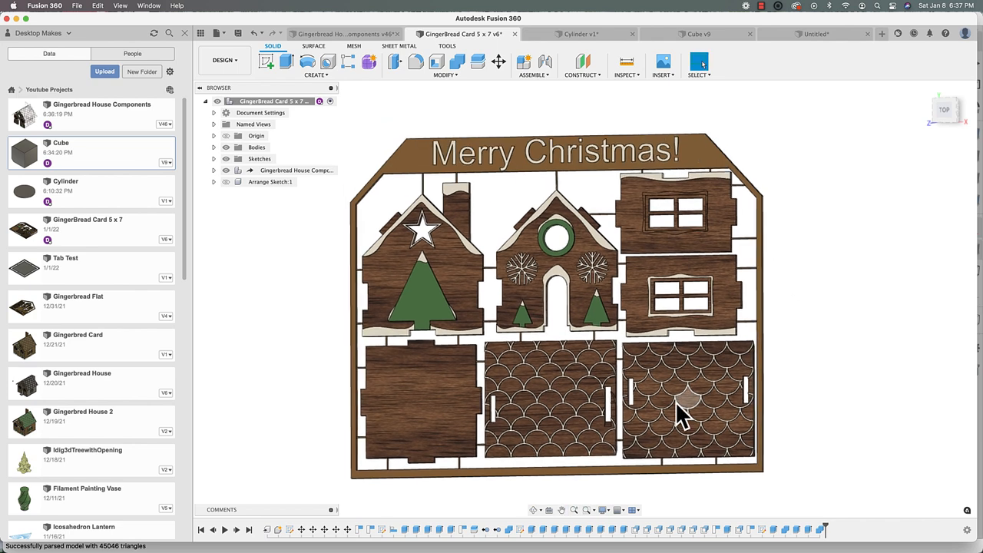
pyautogui.moveTo(789, 378)
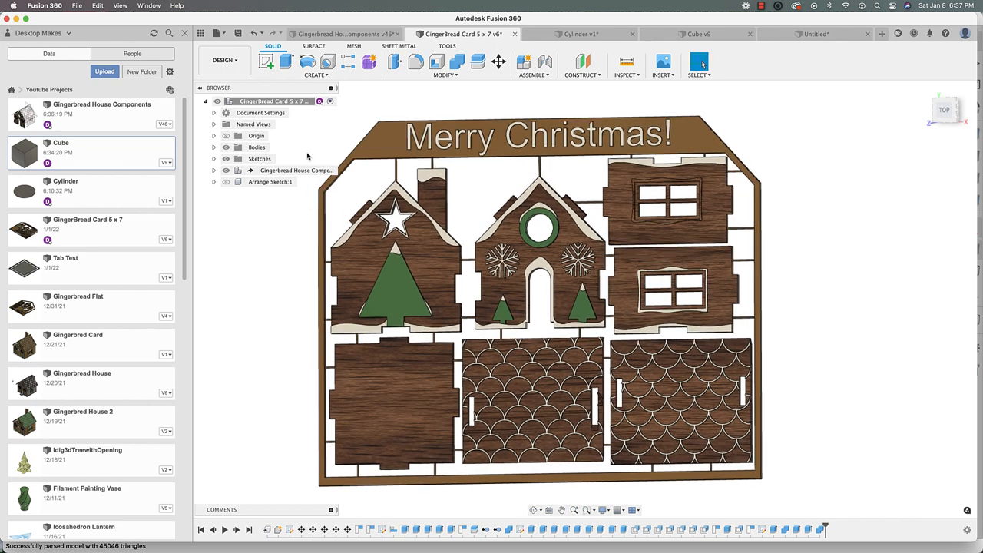
pyautogui.click(344, 34)
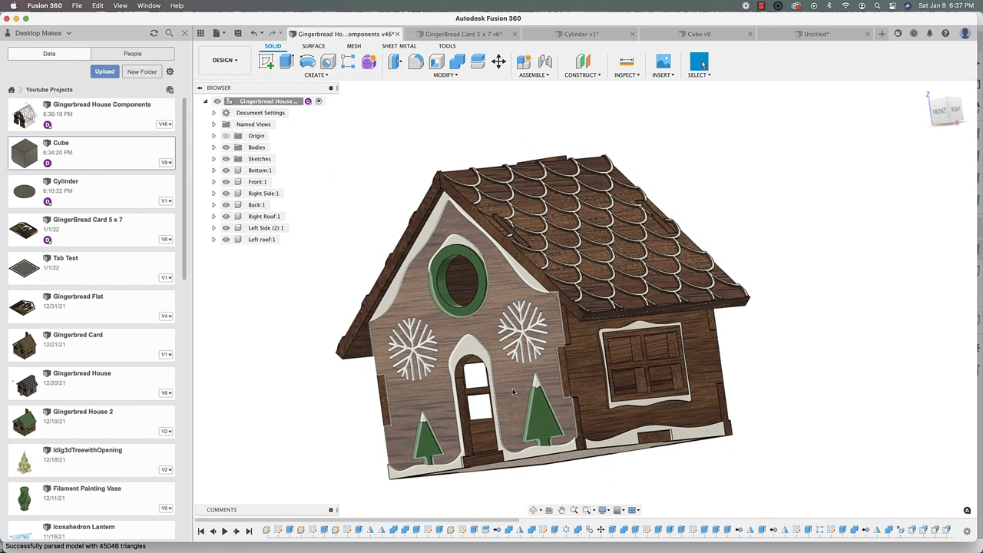
pyautogui.click(460, 34)
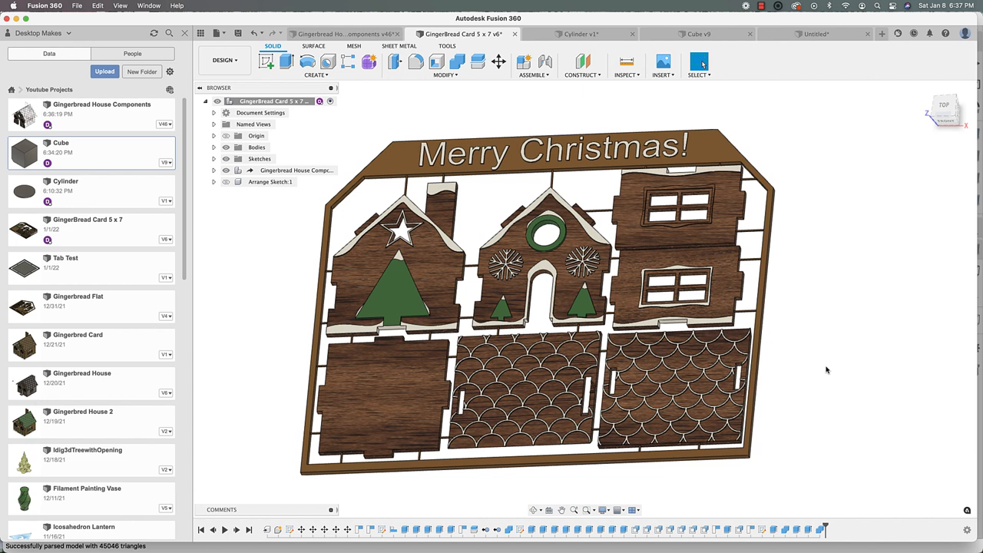
pyautogui.moveTo(841, 399)
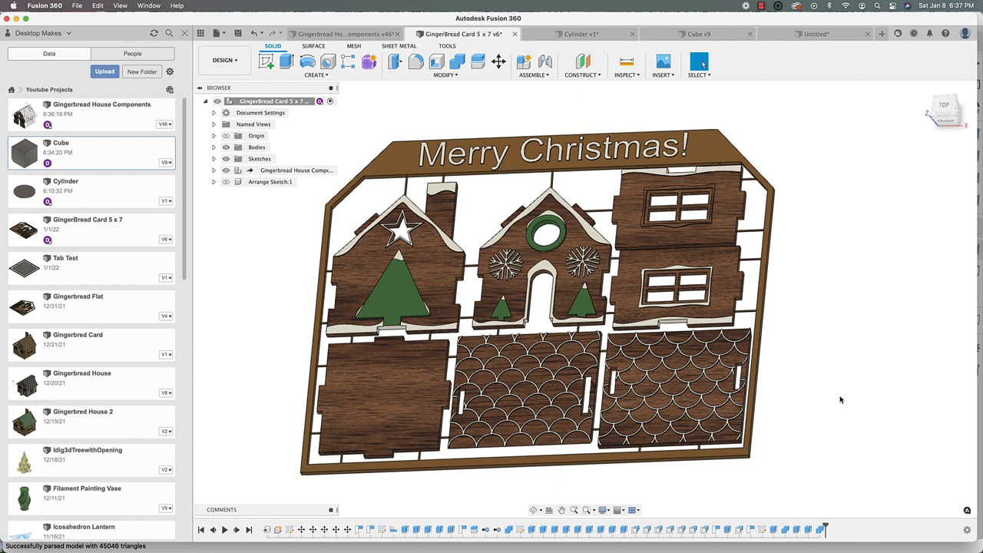